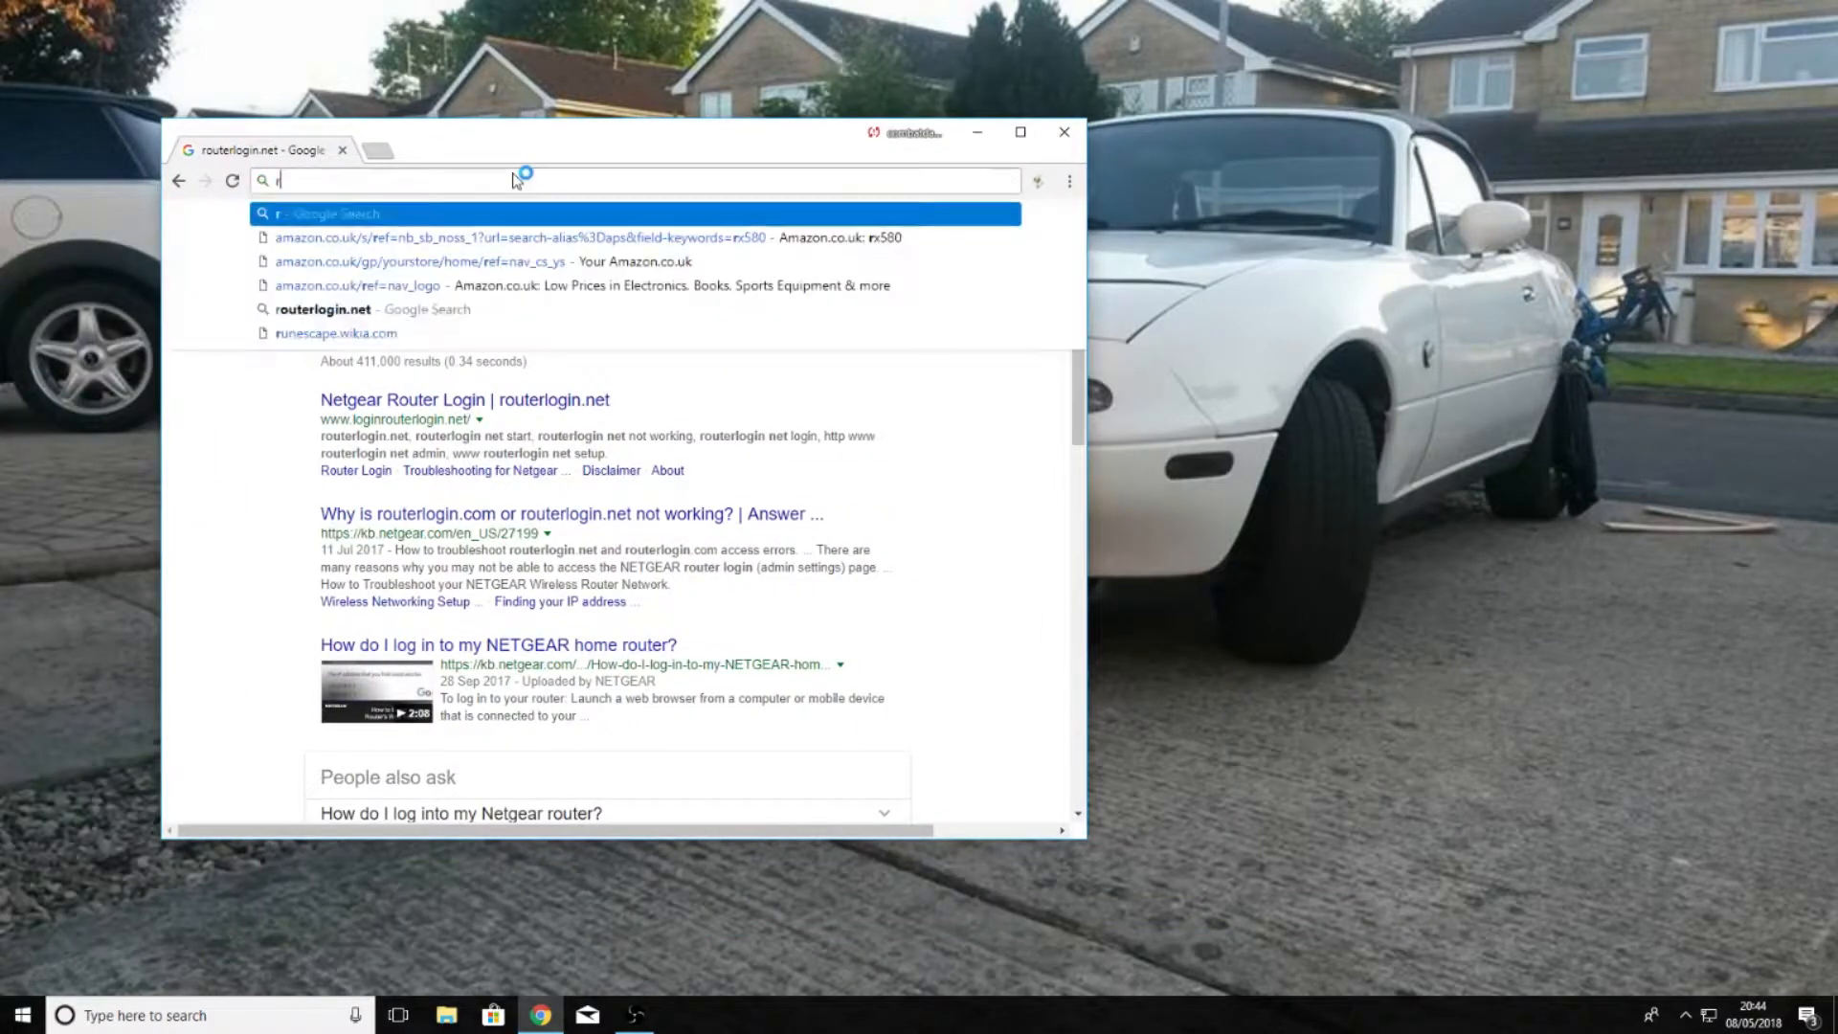
Load routerlogin.net in Chrome and sign in with the admin username and password.
type("outerlogin.net")
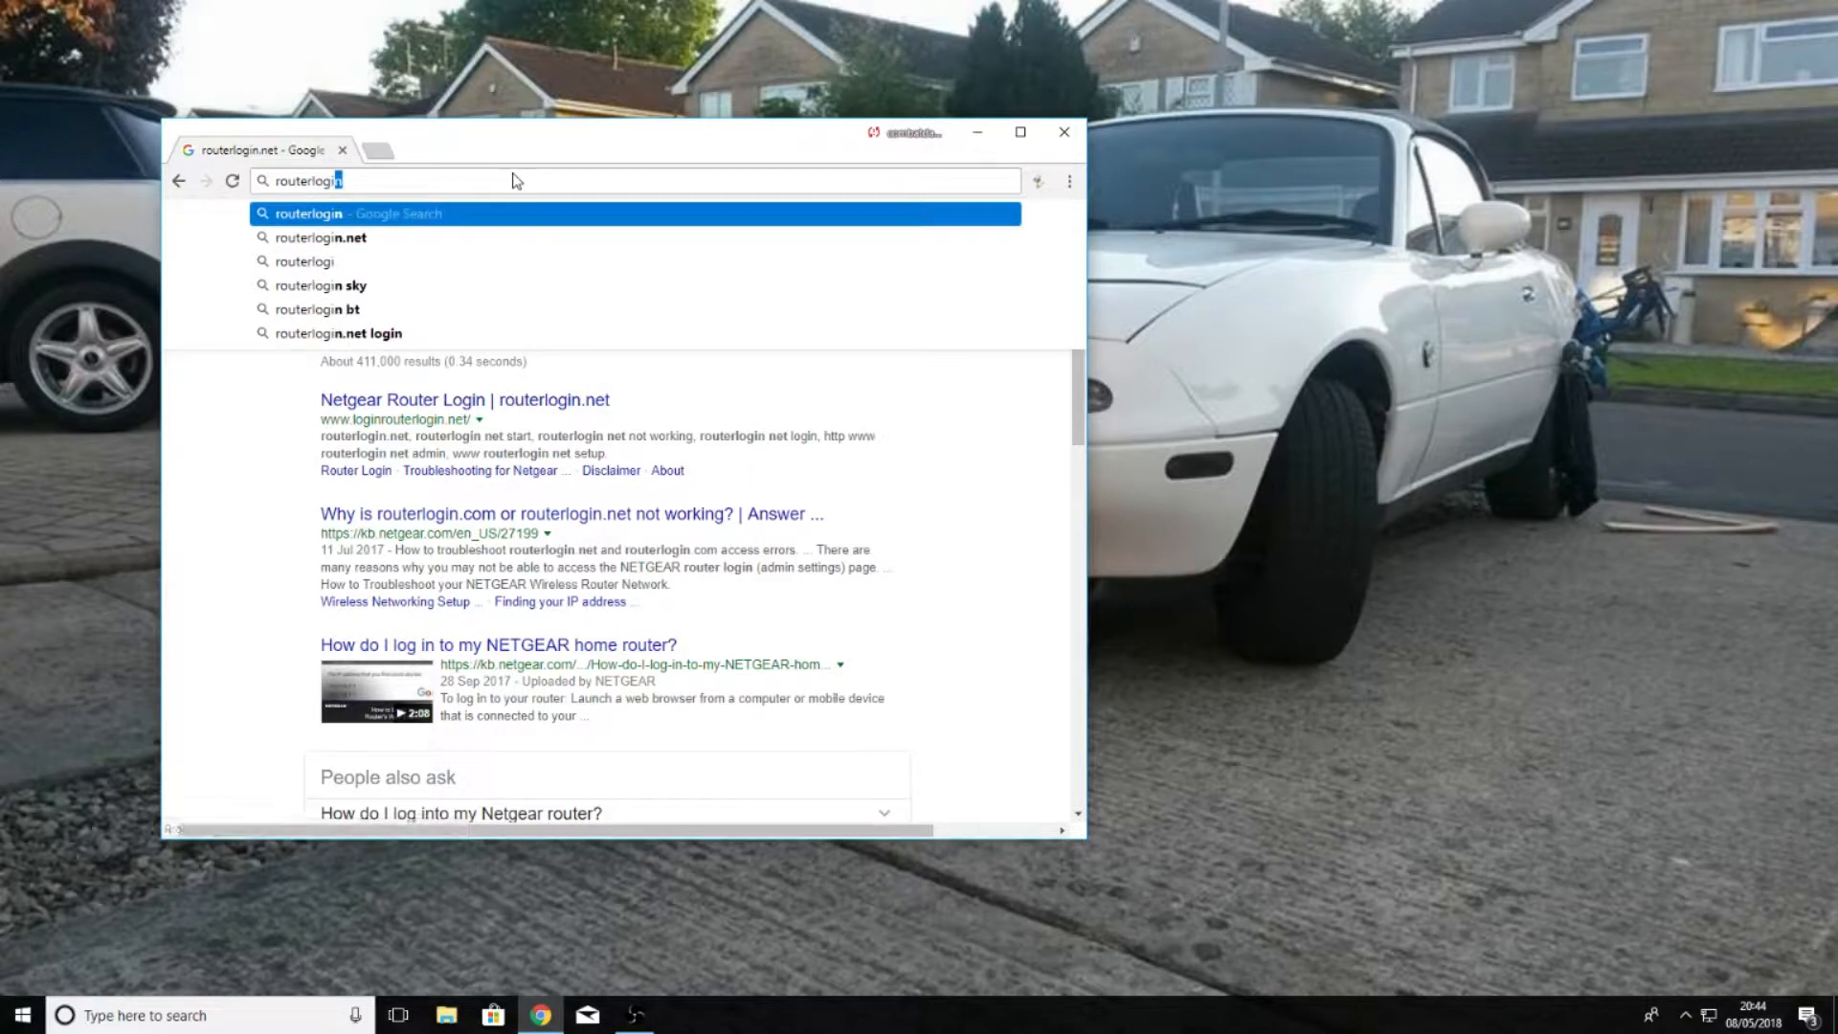
left_click(316, 237)
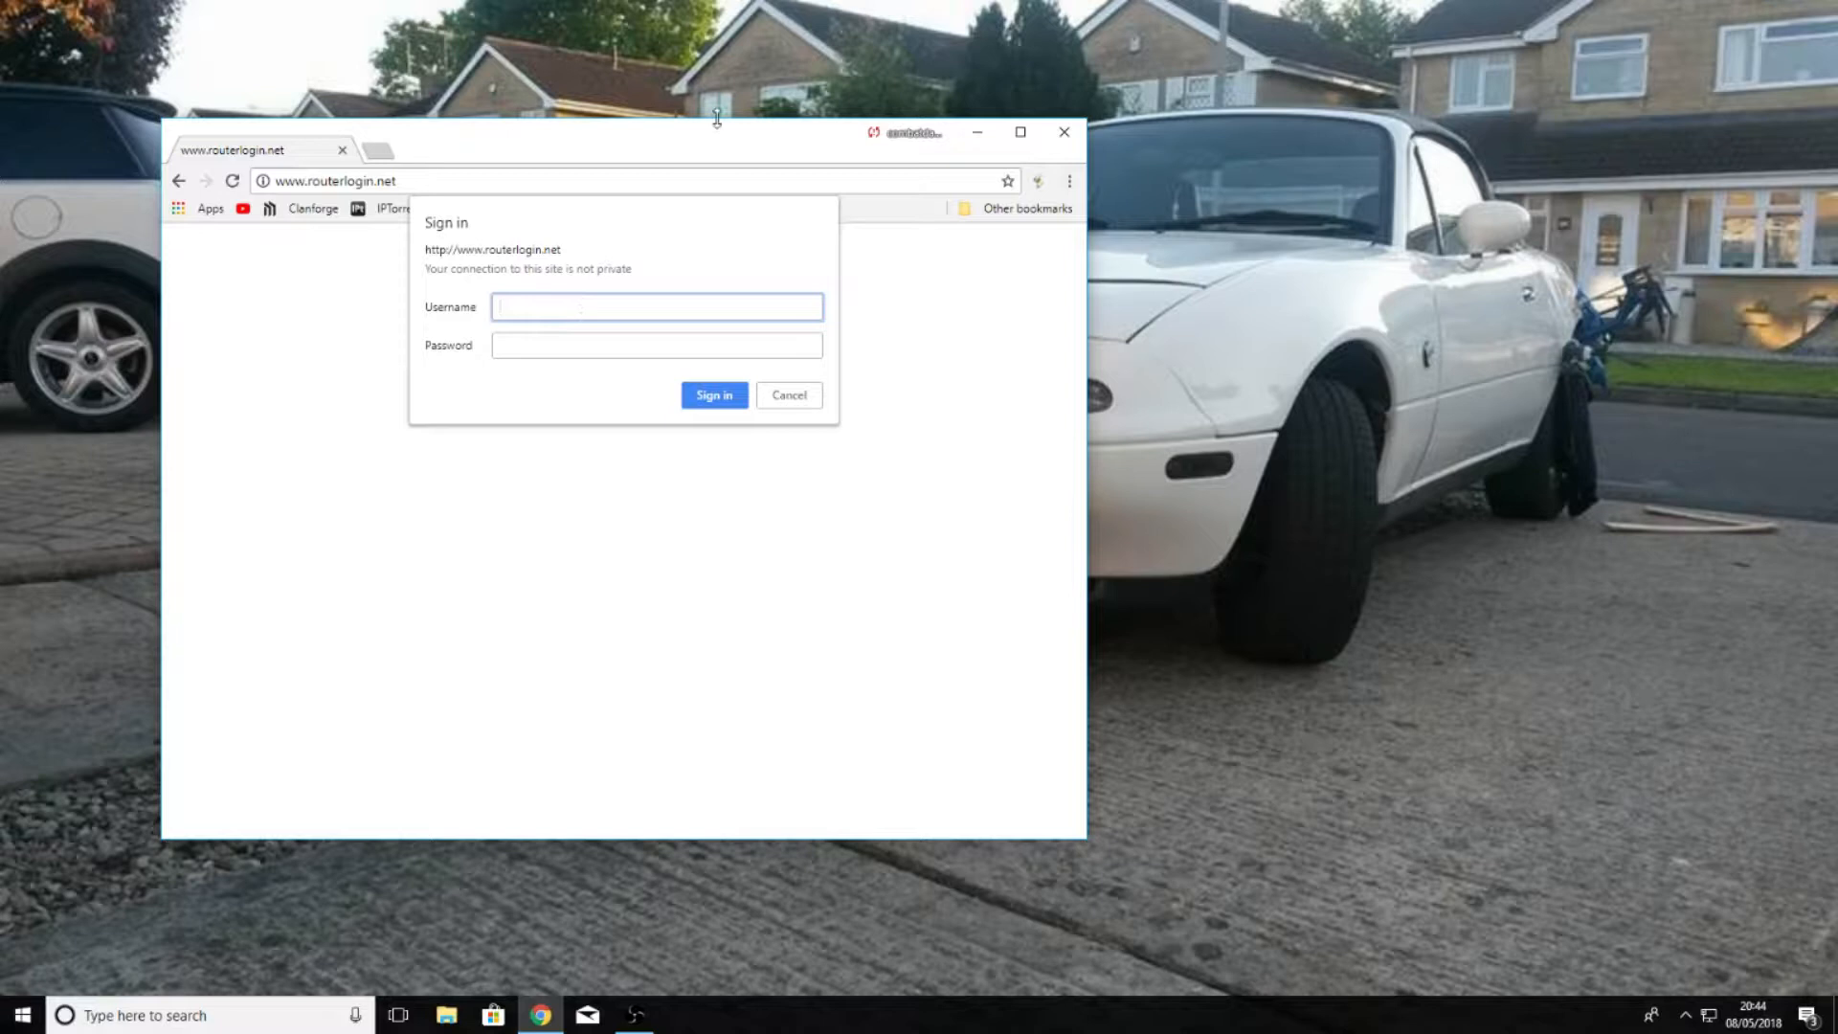
type("admin")
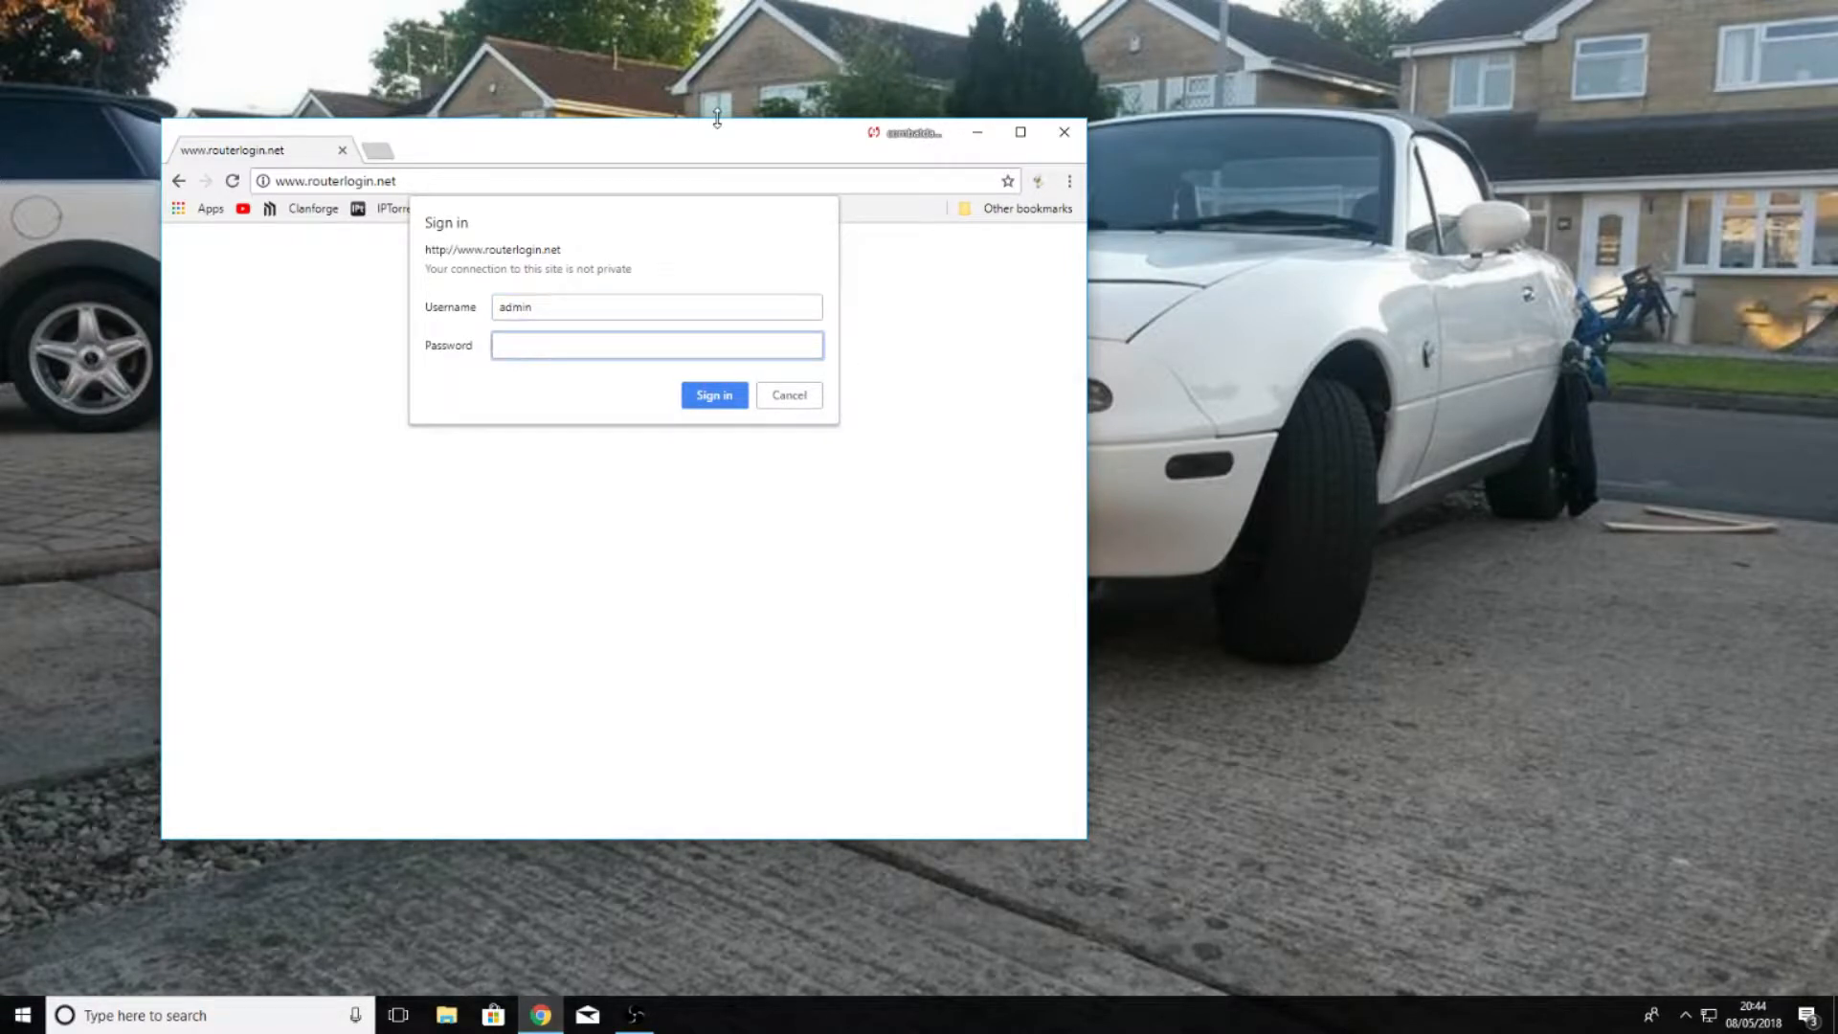
left_click(714, 395)
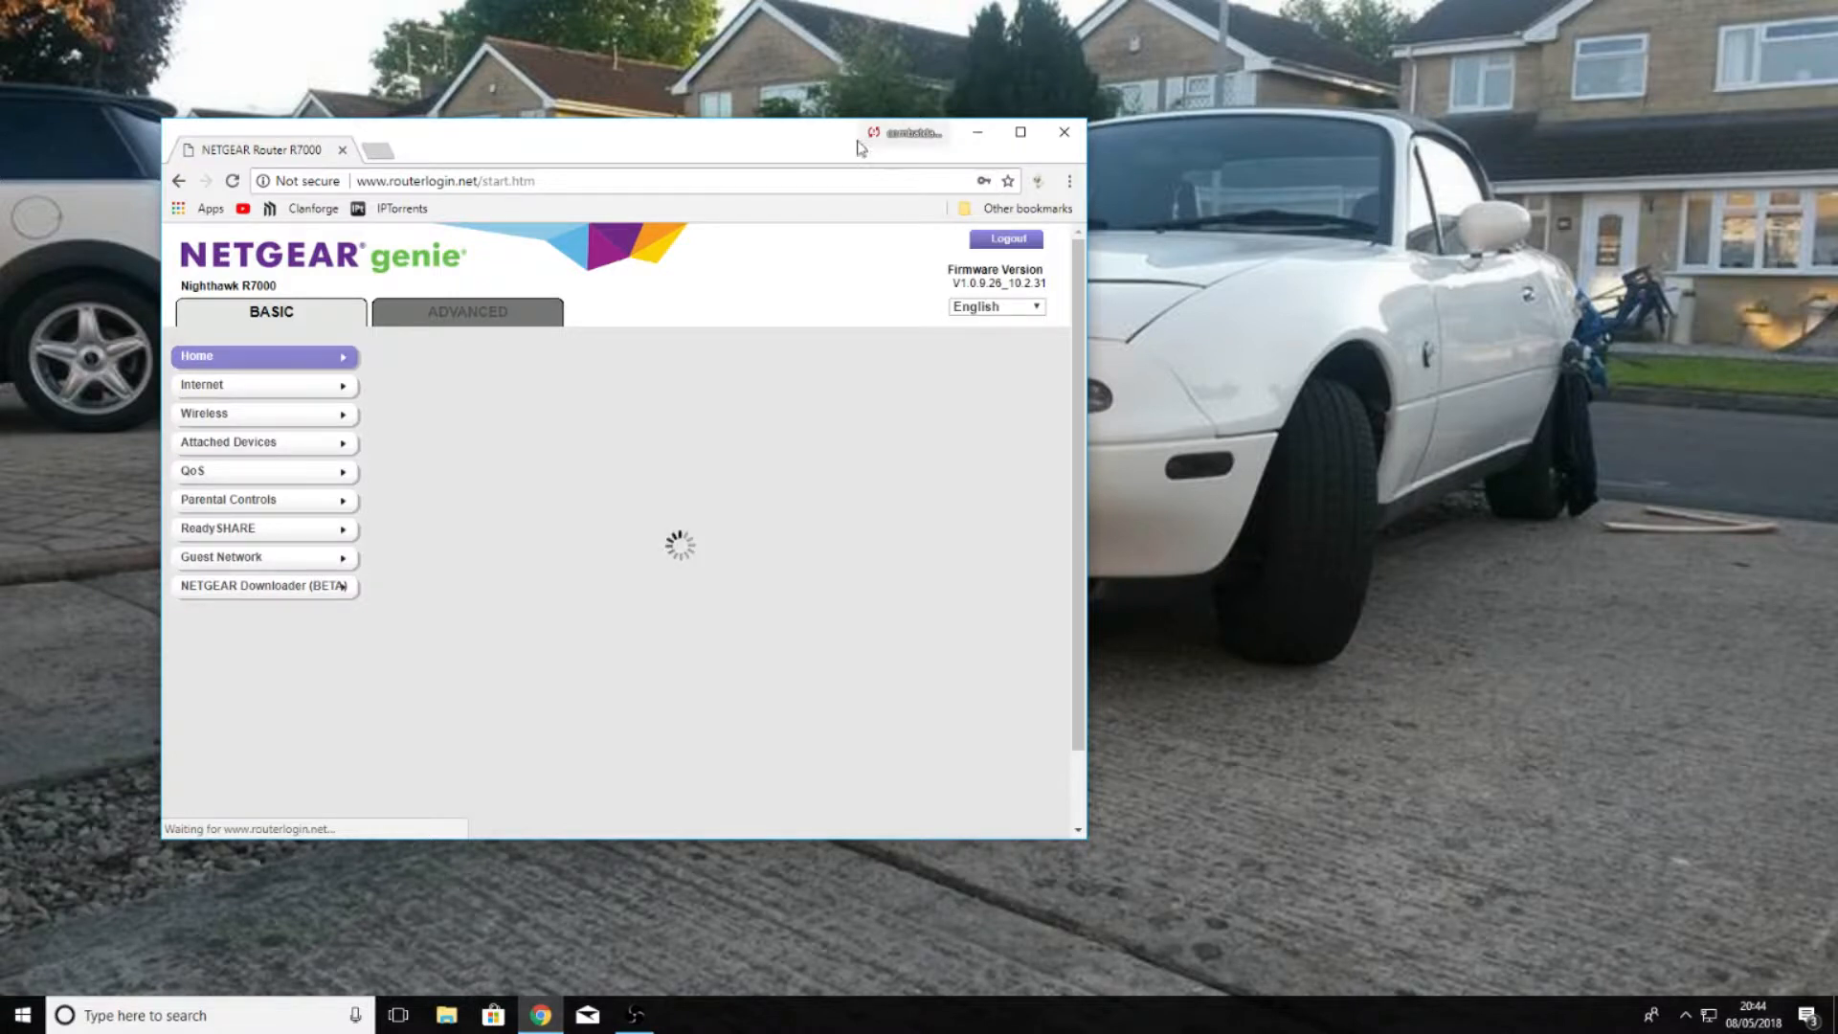
Maximize the browser, switch to ADVANCED and expand the Setup and Administration groups.
left_click(1020, 132)
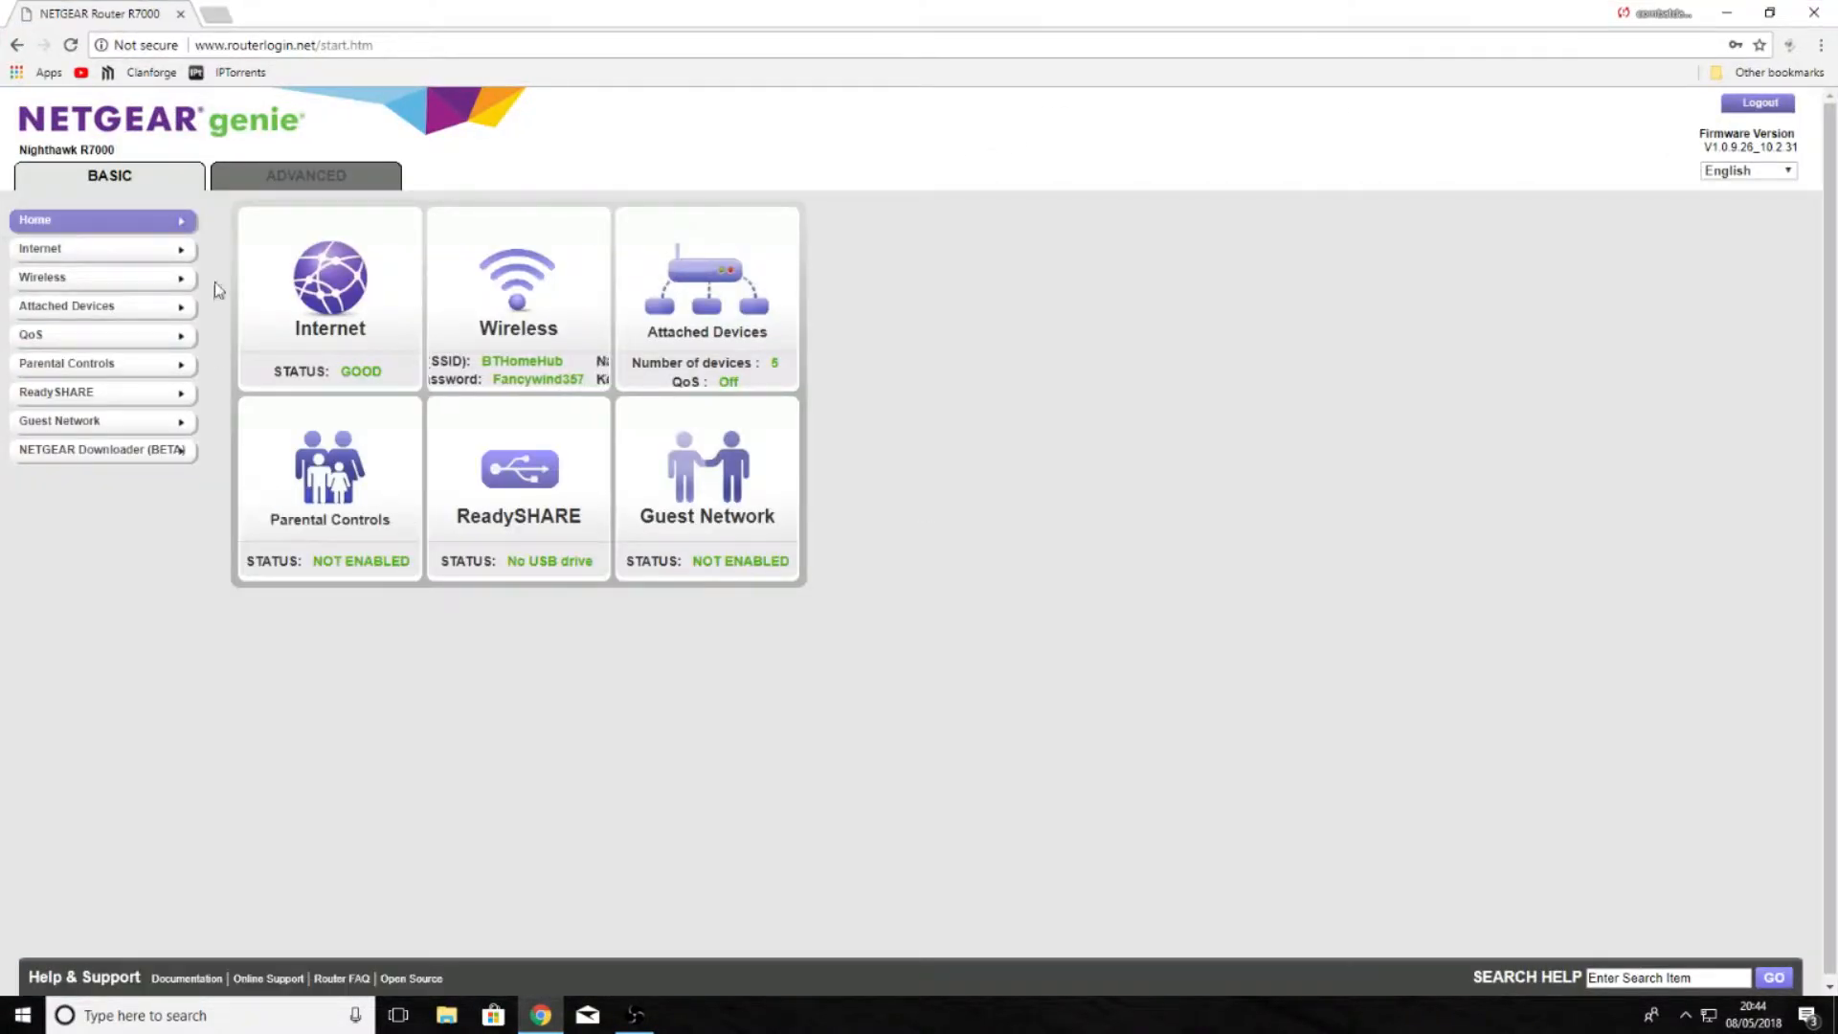
left_click(307, 176)
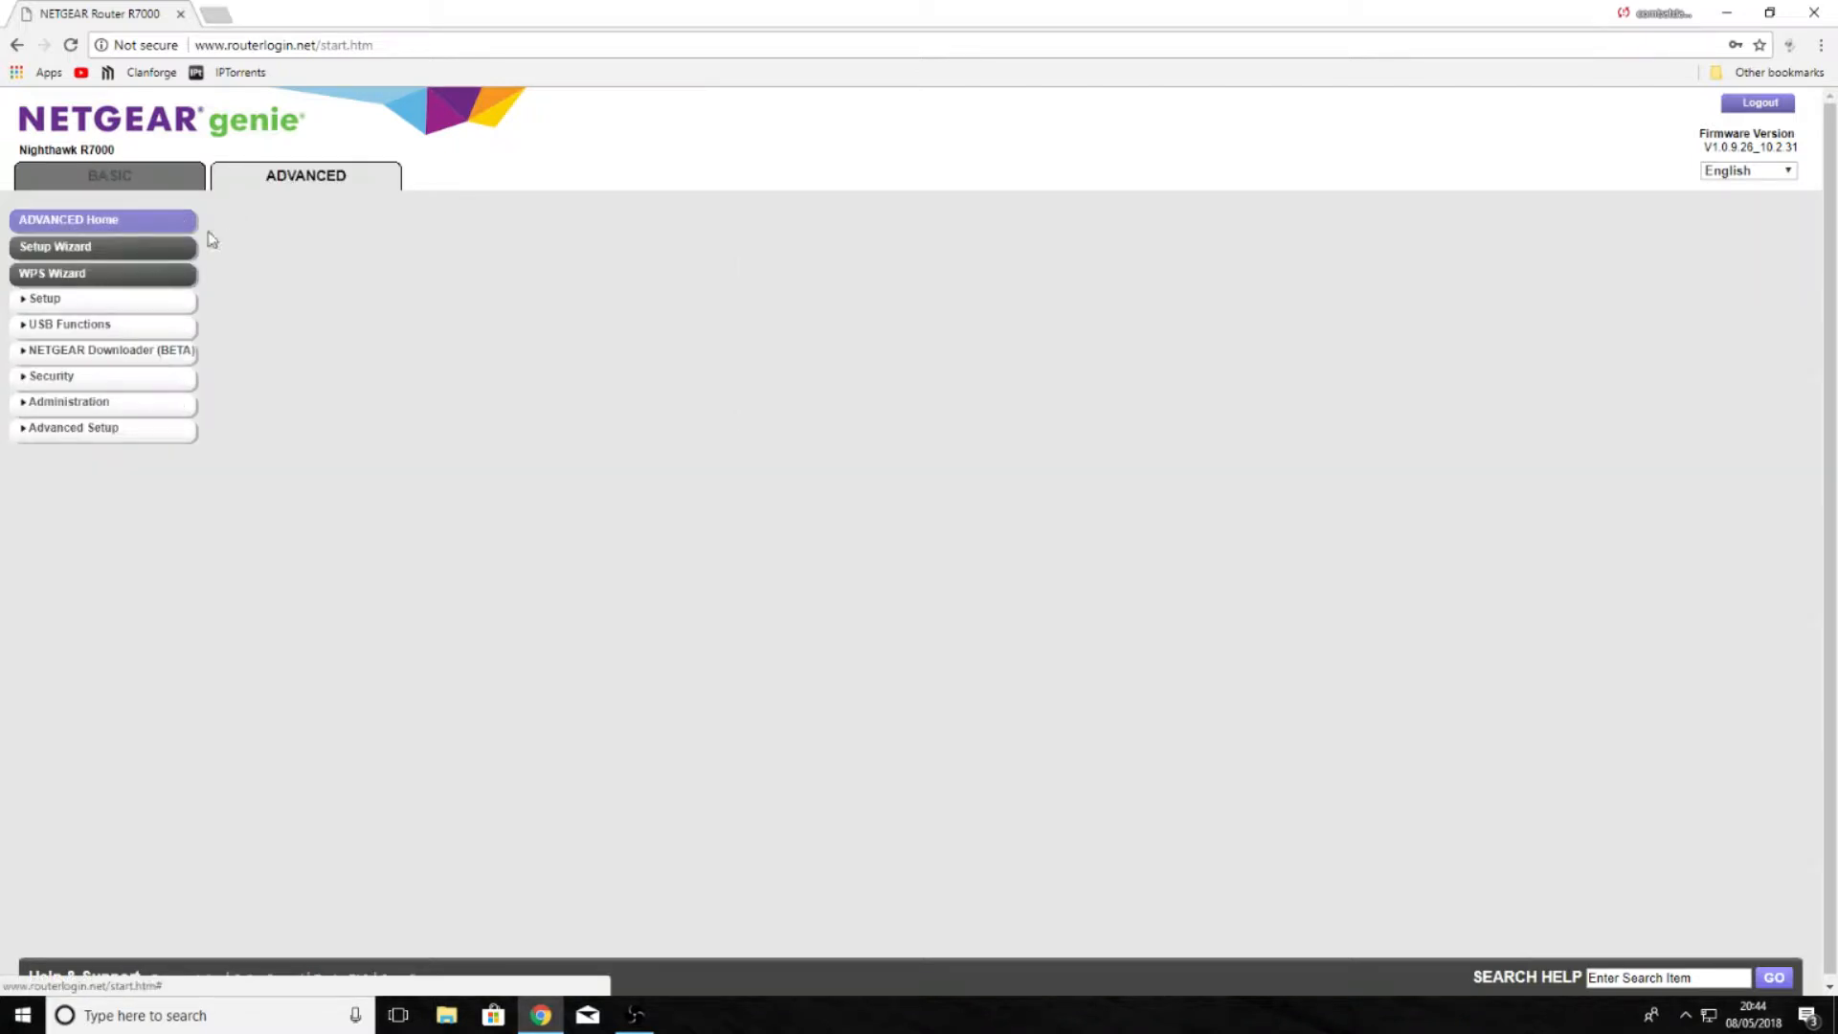
left_click(42, 298)
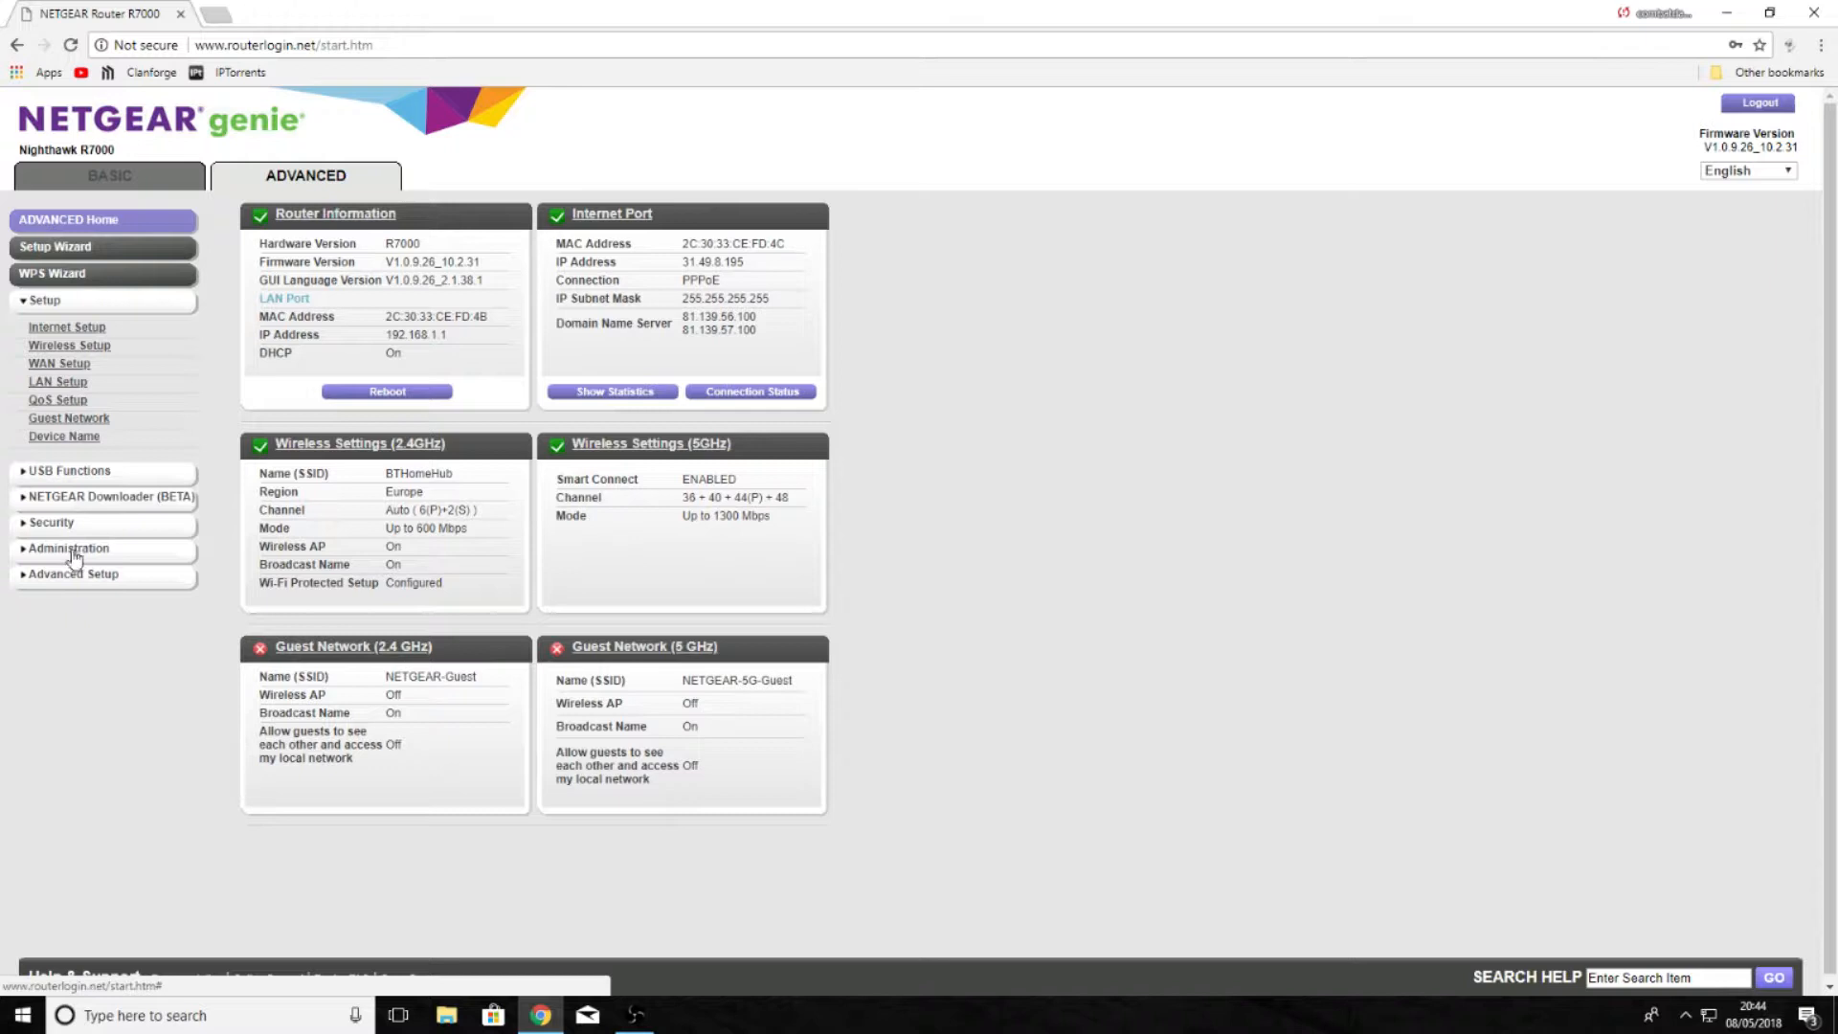
left_click(61, 548)
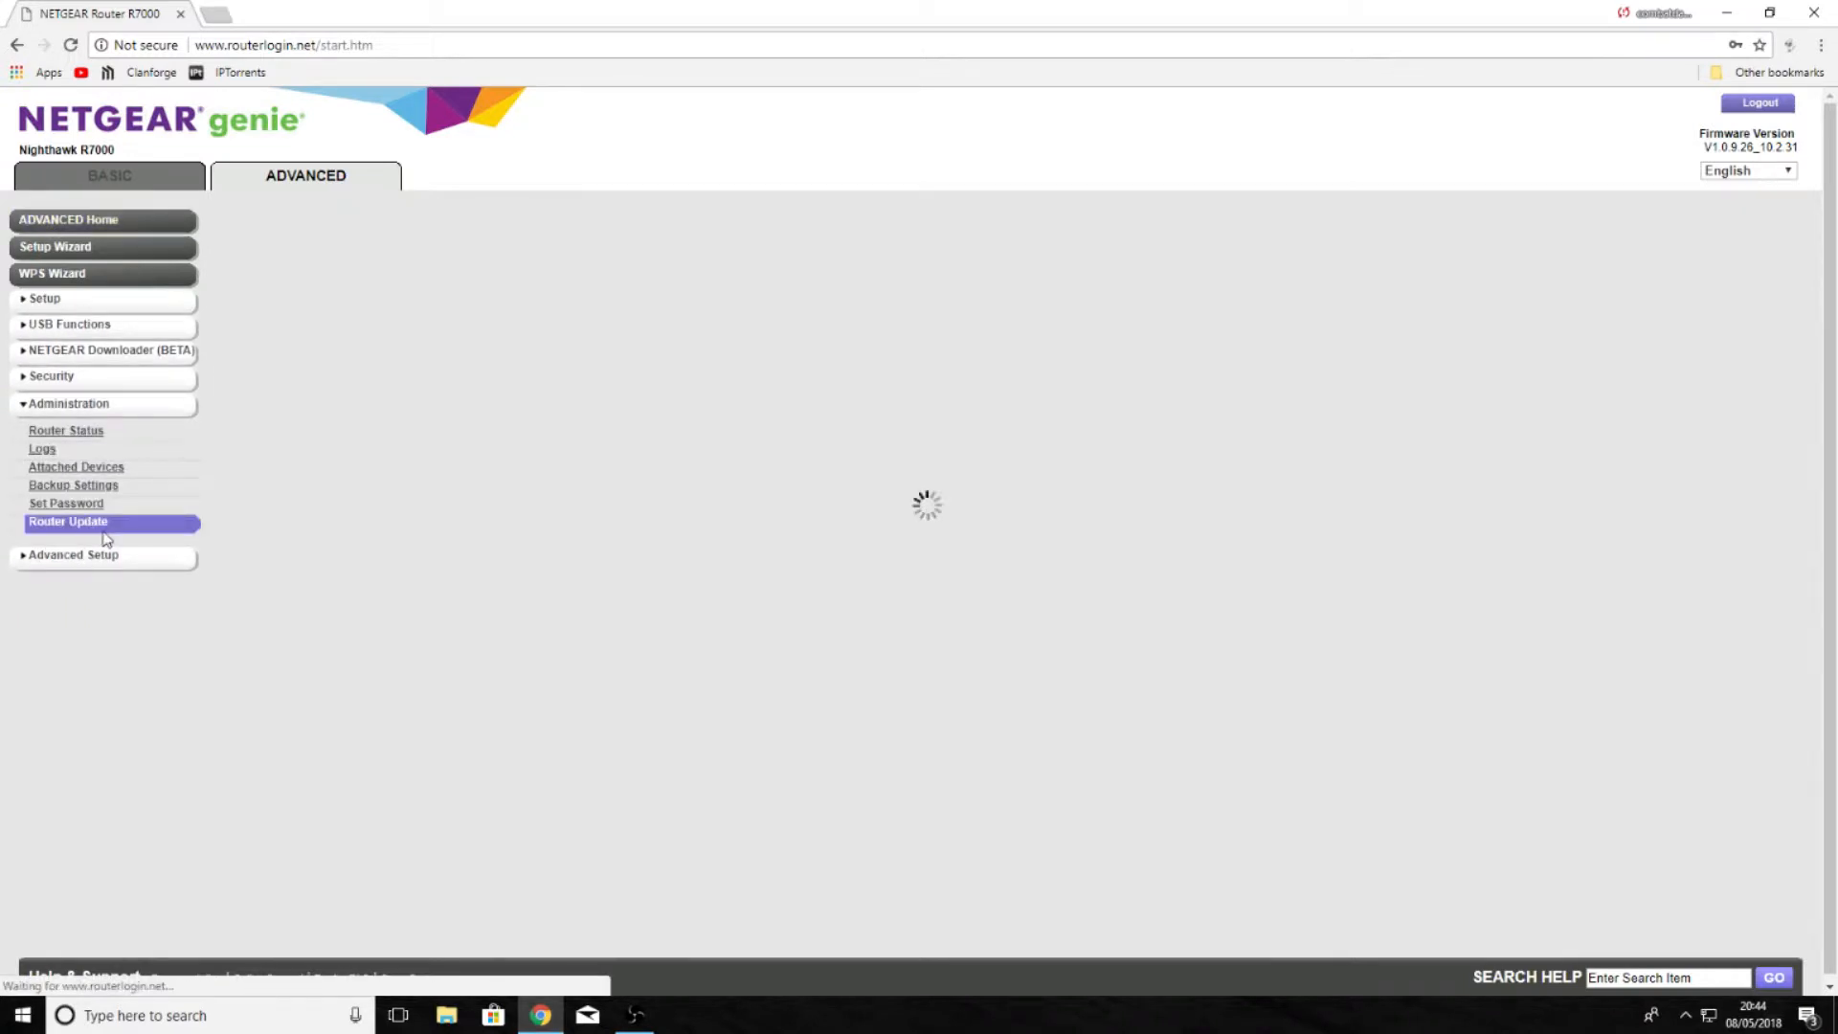
On Router Update, check for new firmware and dismiss the 'No new firmware version available' message.
left_click(66, 521)
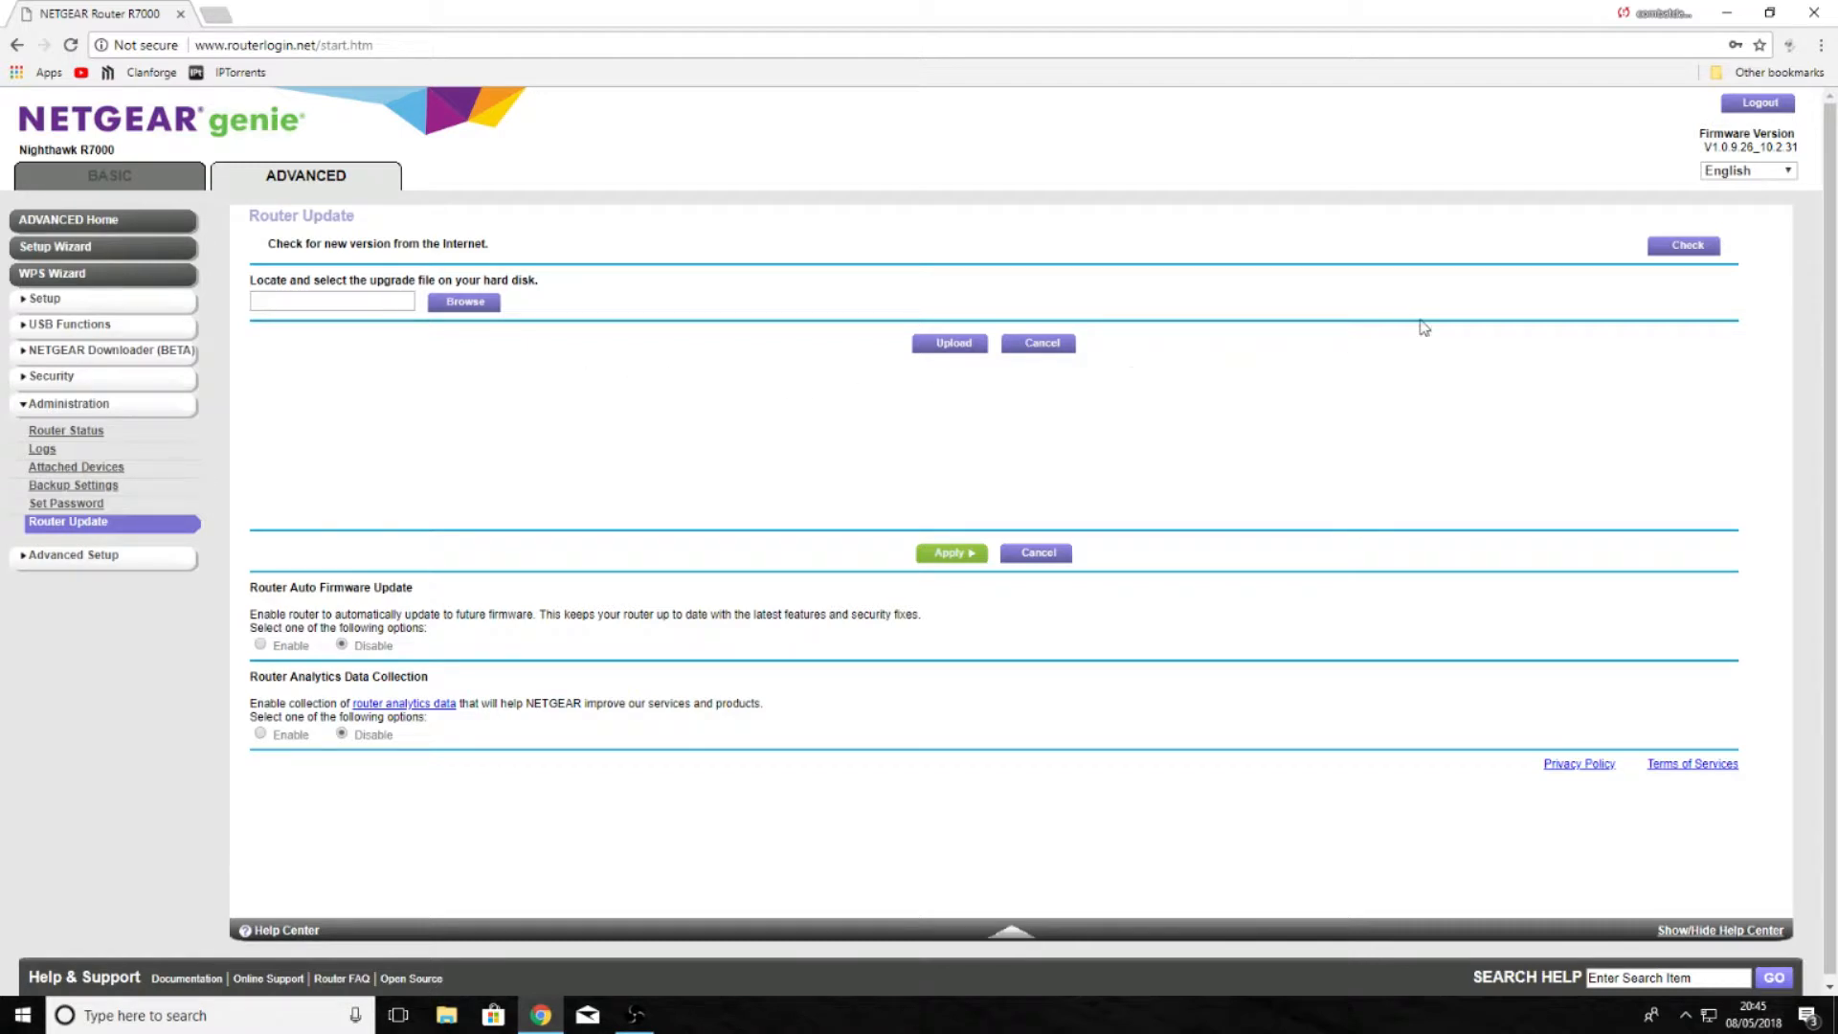
left_click(1685, 245)
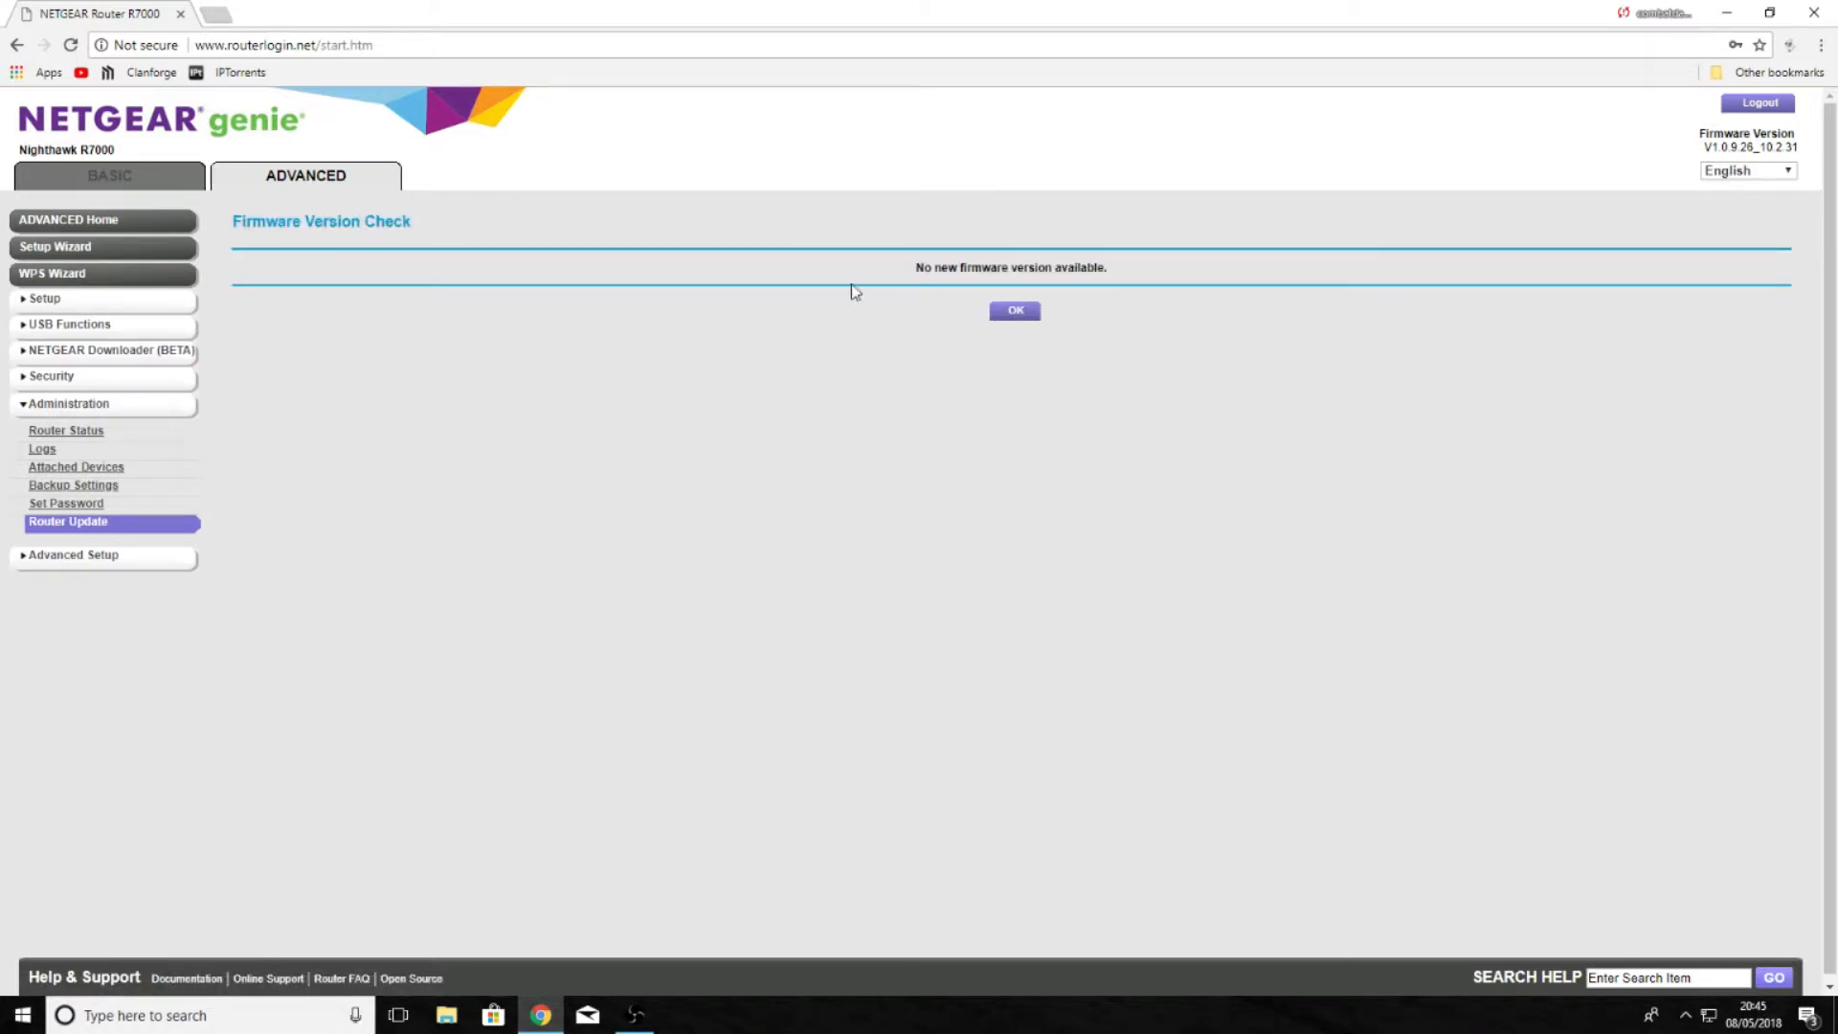
mouse_move(935, 287)
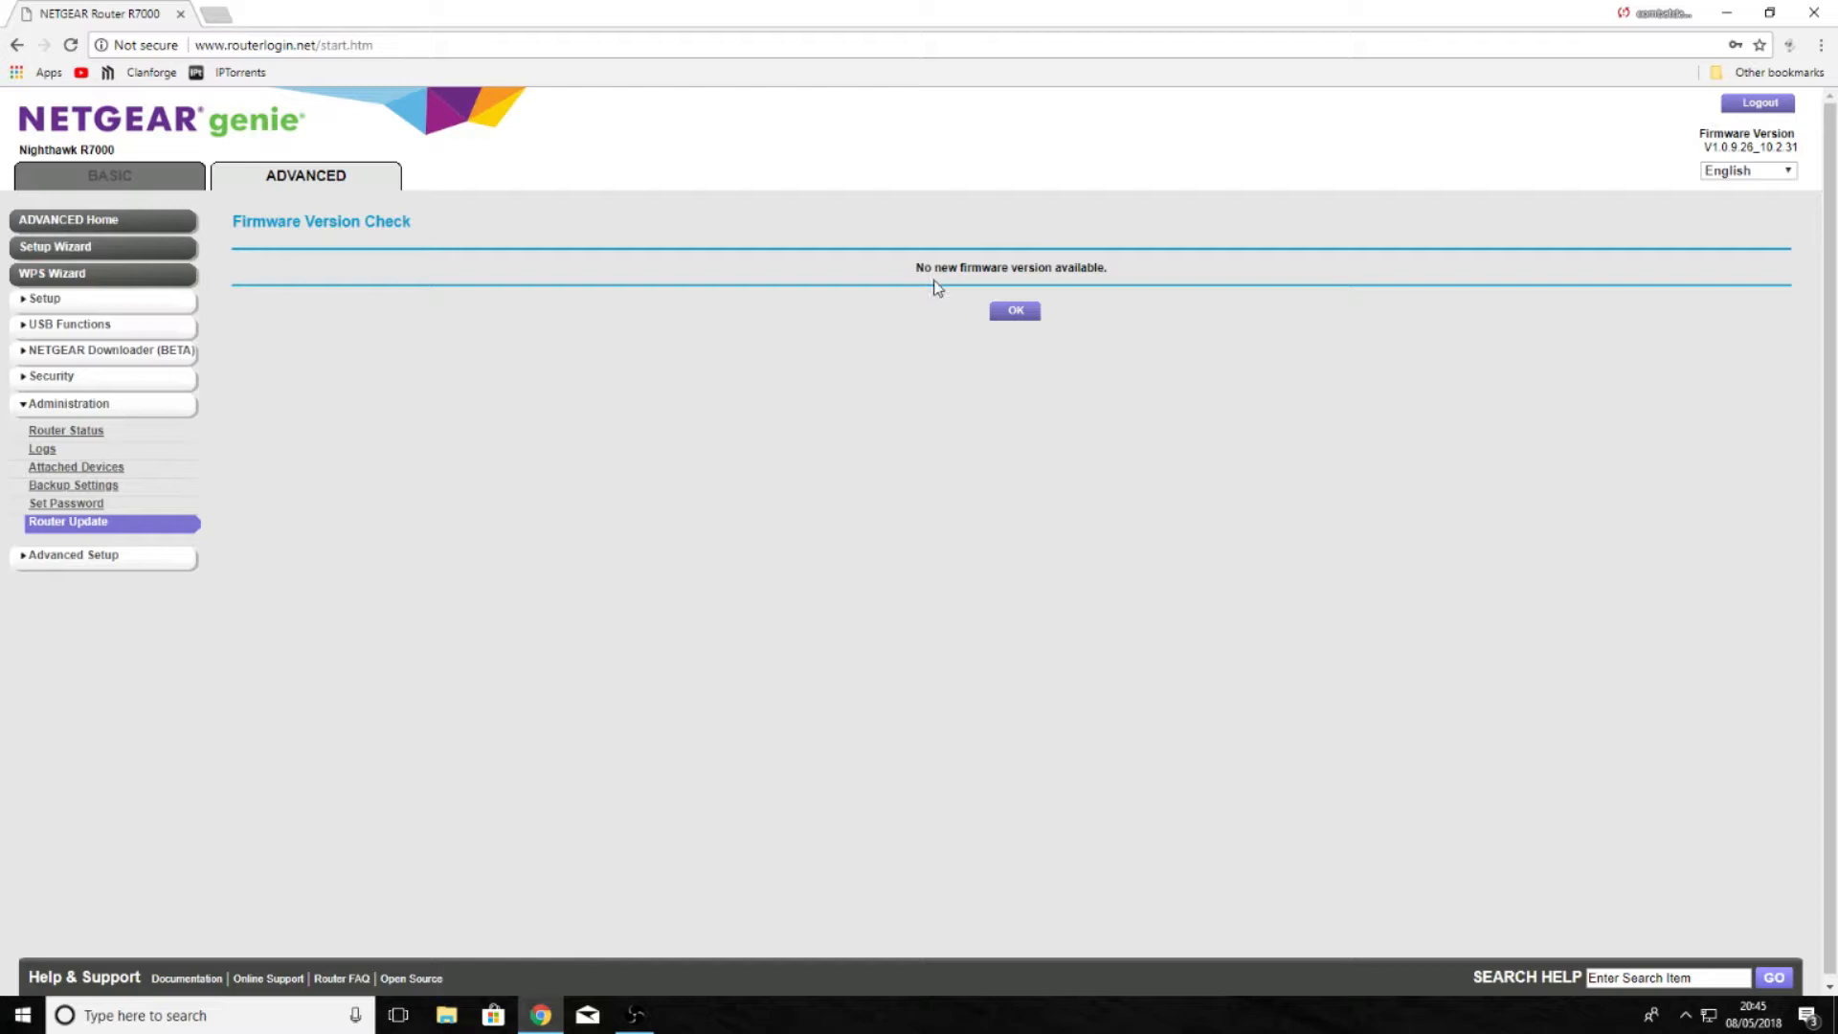
left_click(1015, 310)
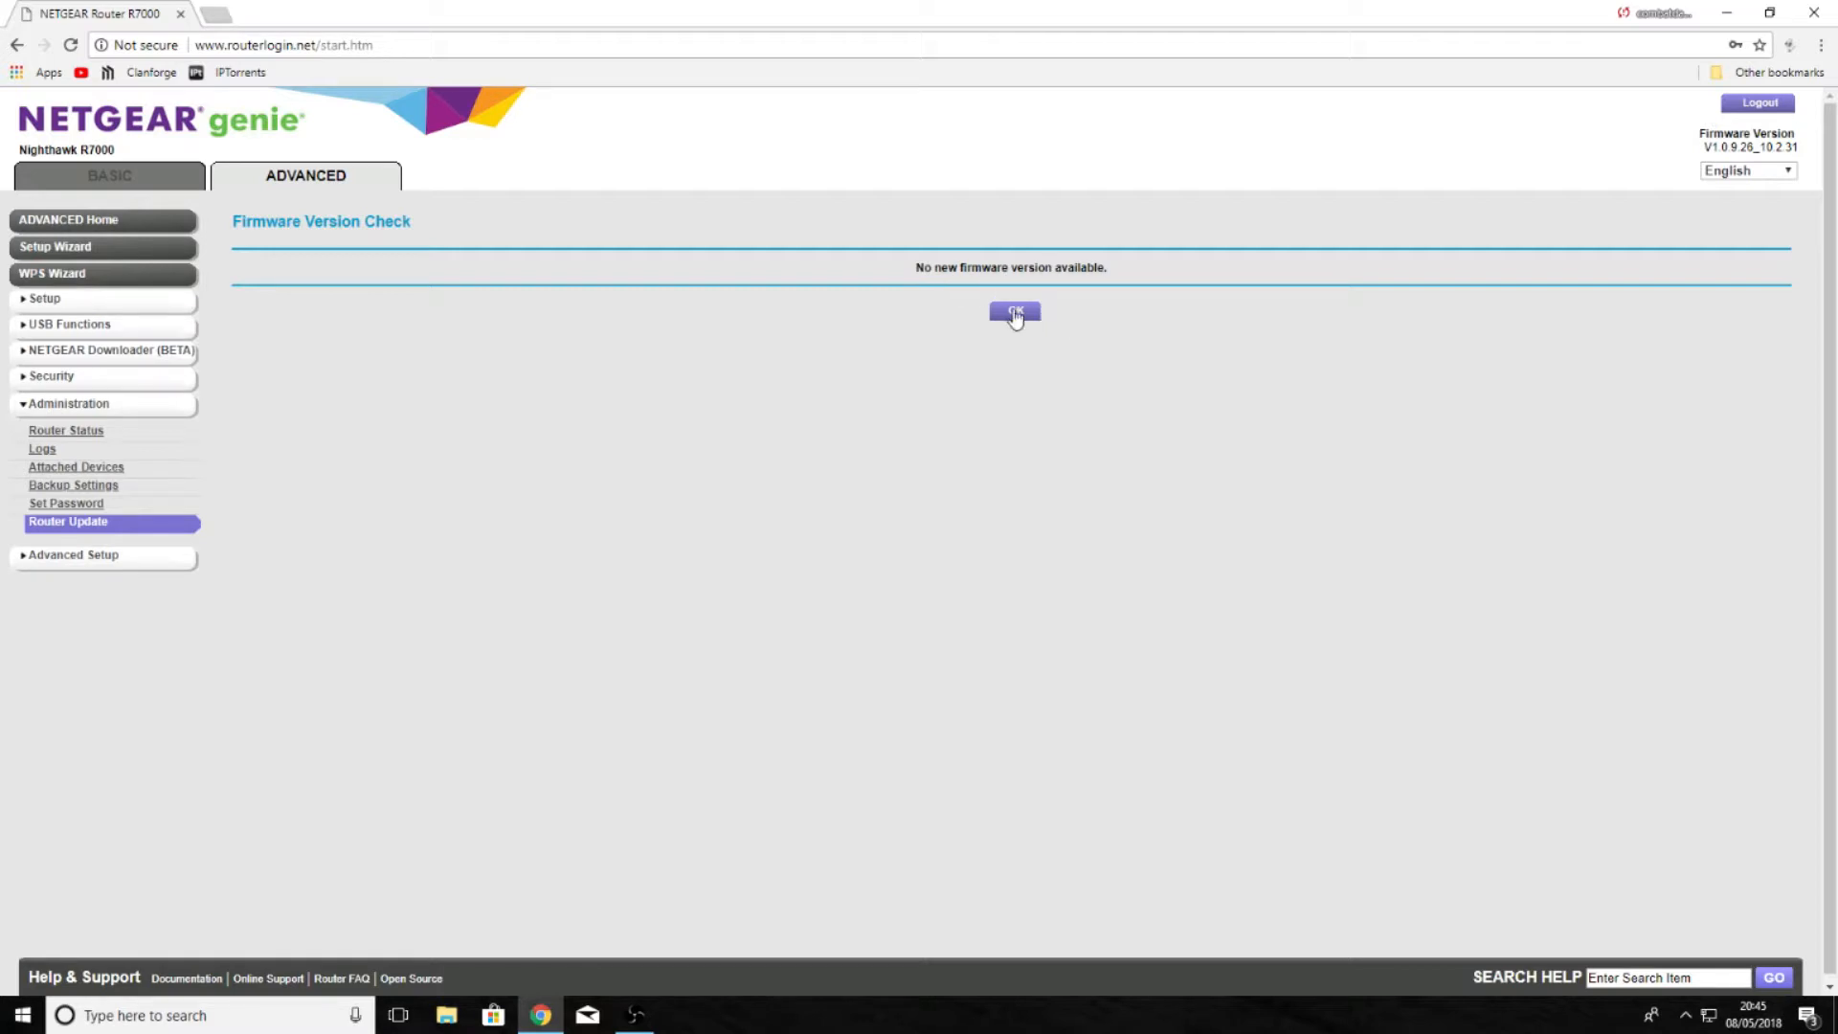
left_click(1014, 313)
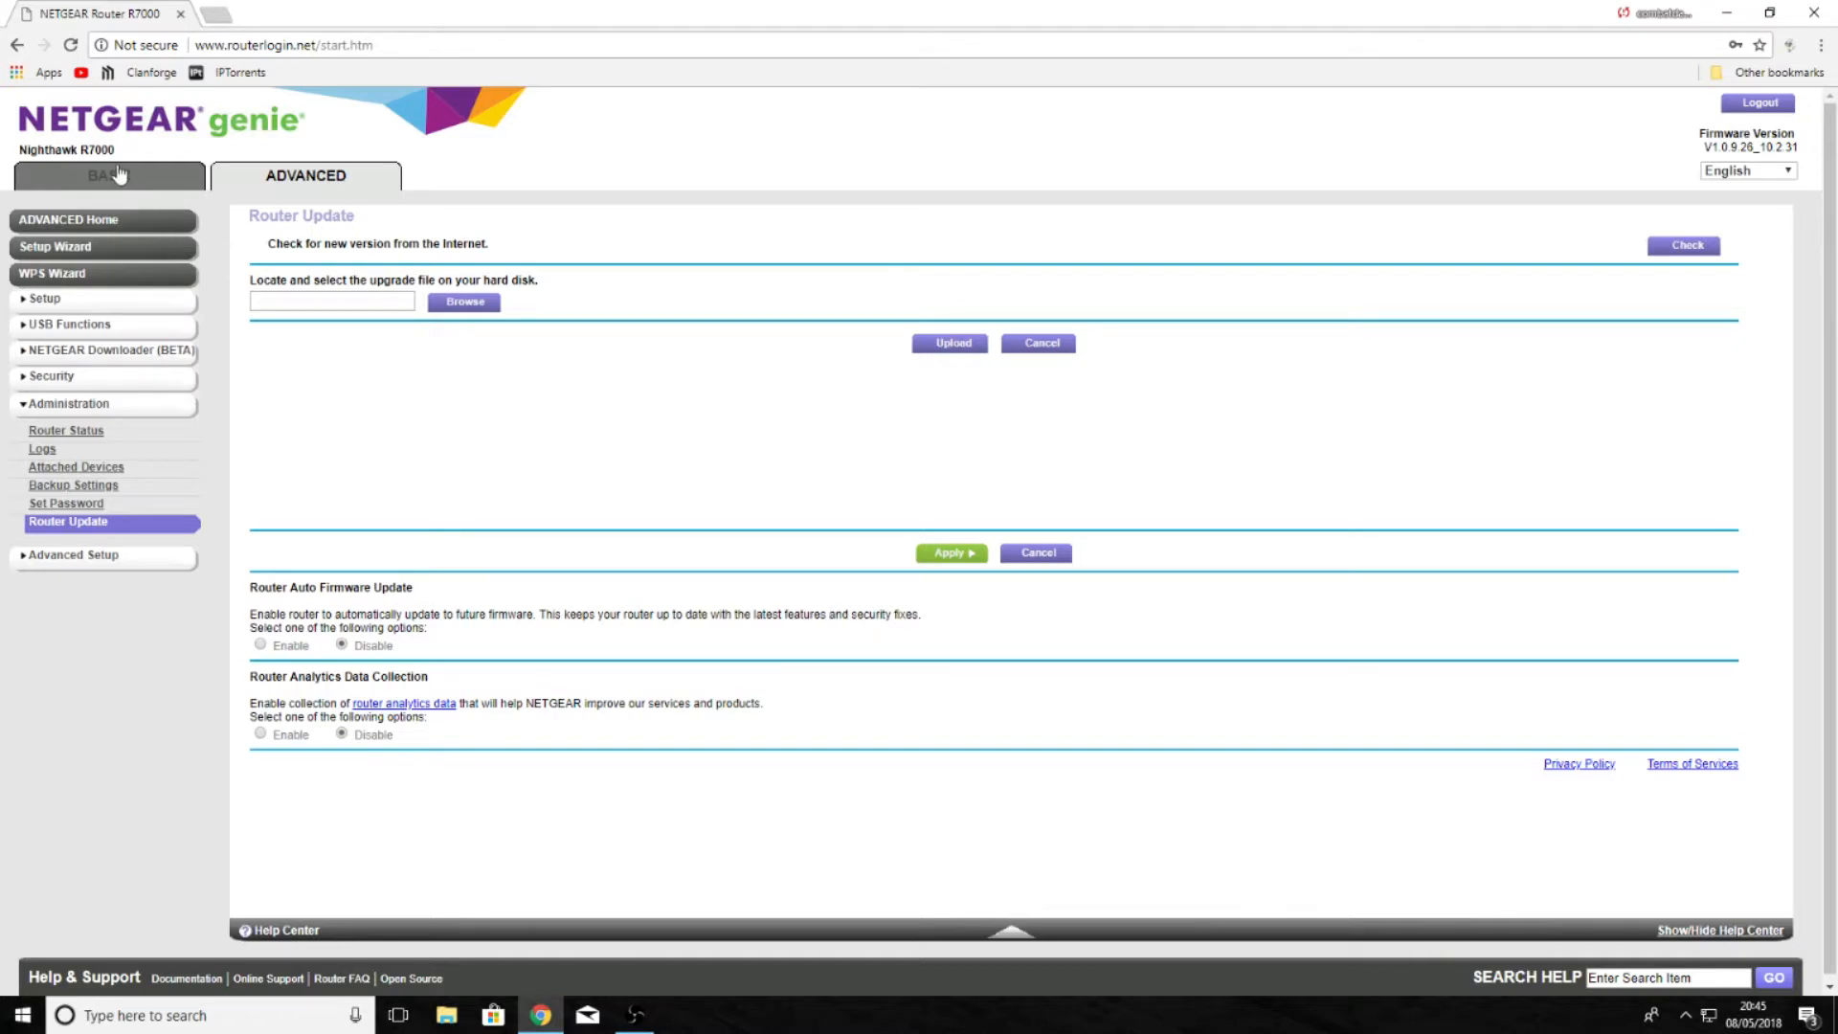
Go to BASIC, back to ADVANCED, expand Setup and load the WAN Setup page.
left_click(107, 174)
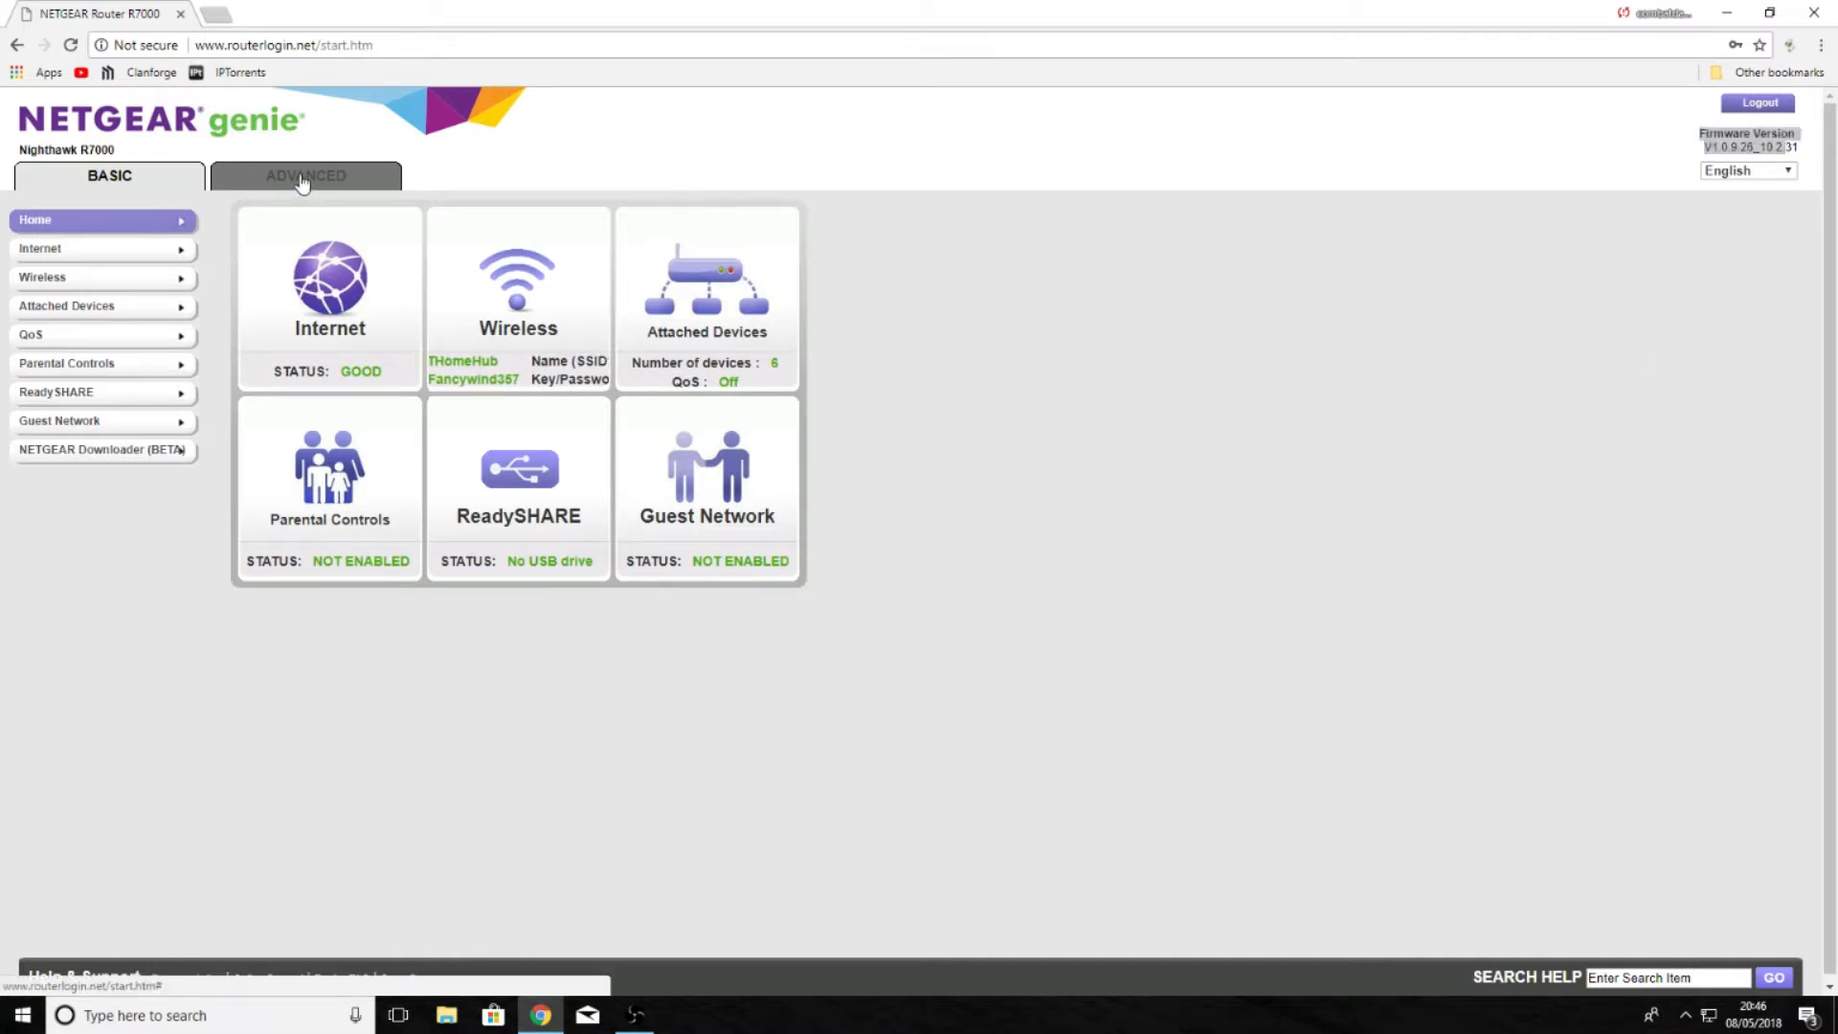
left_click(306, 176)
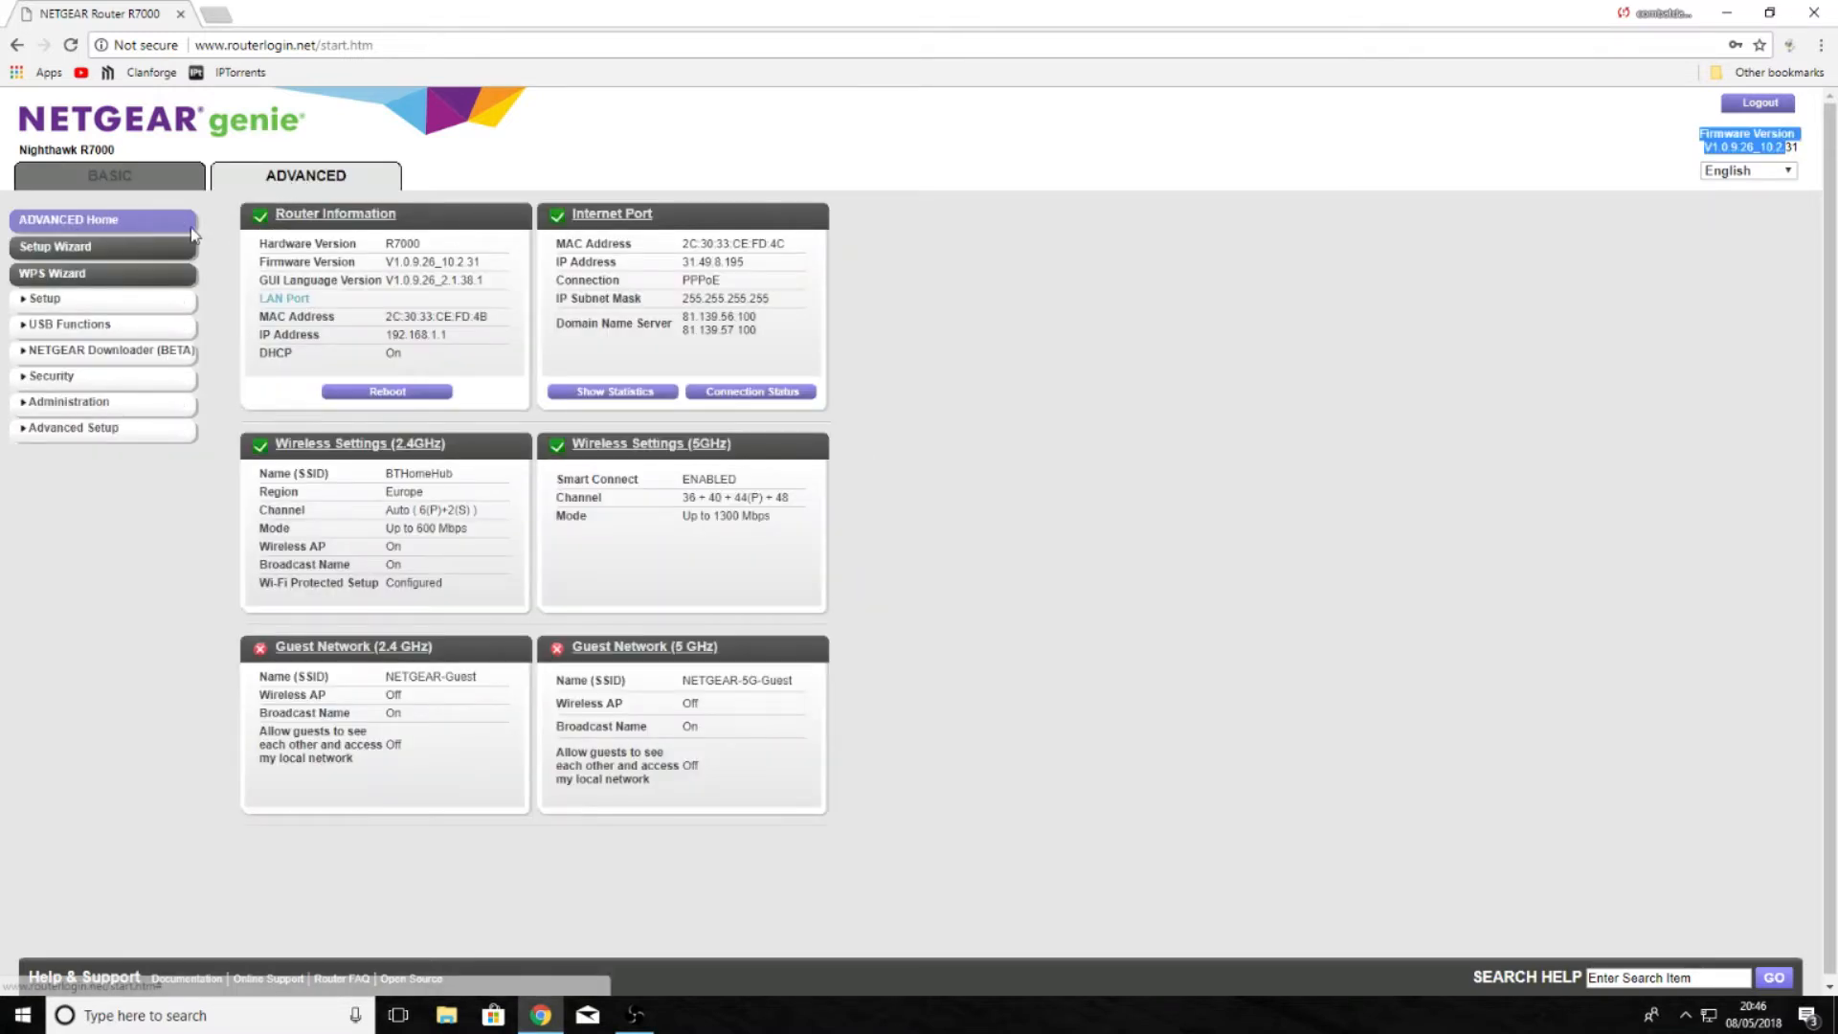
left_click(38, 297)
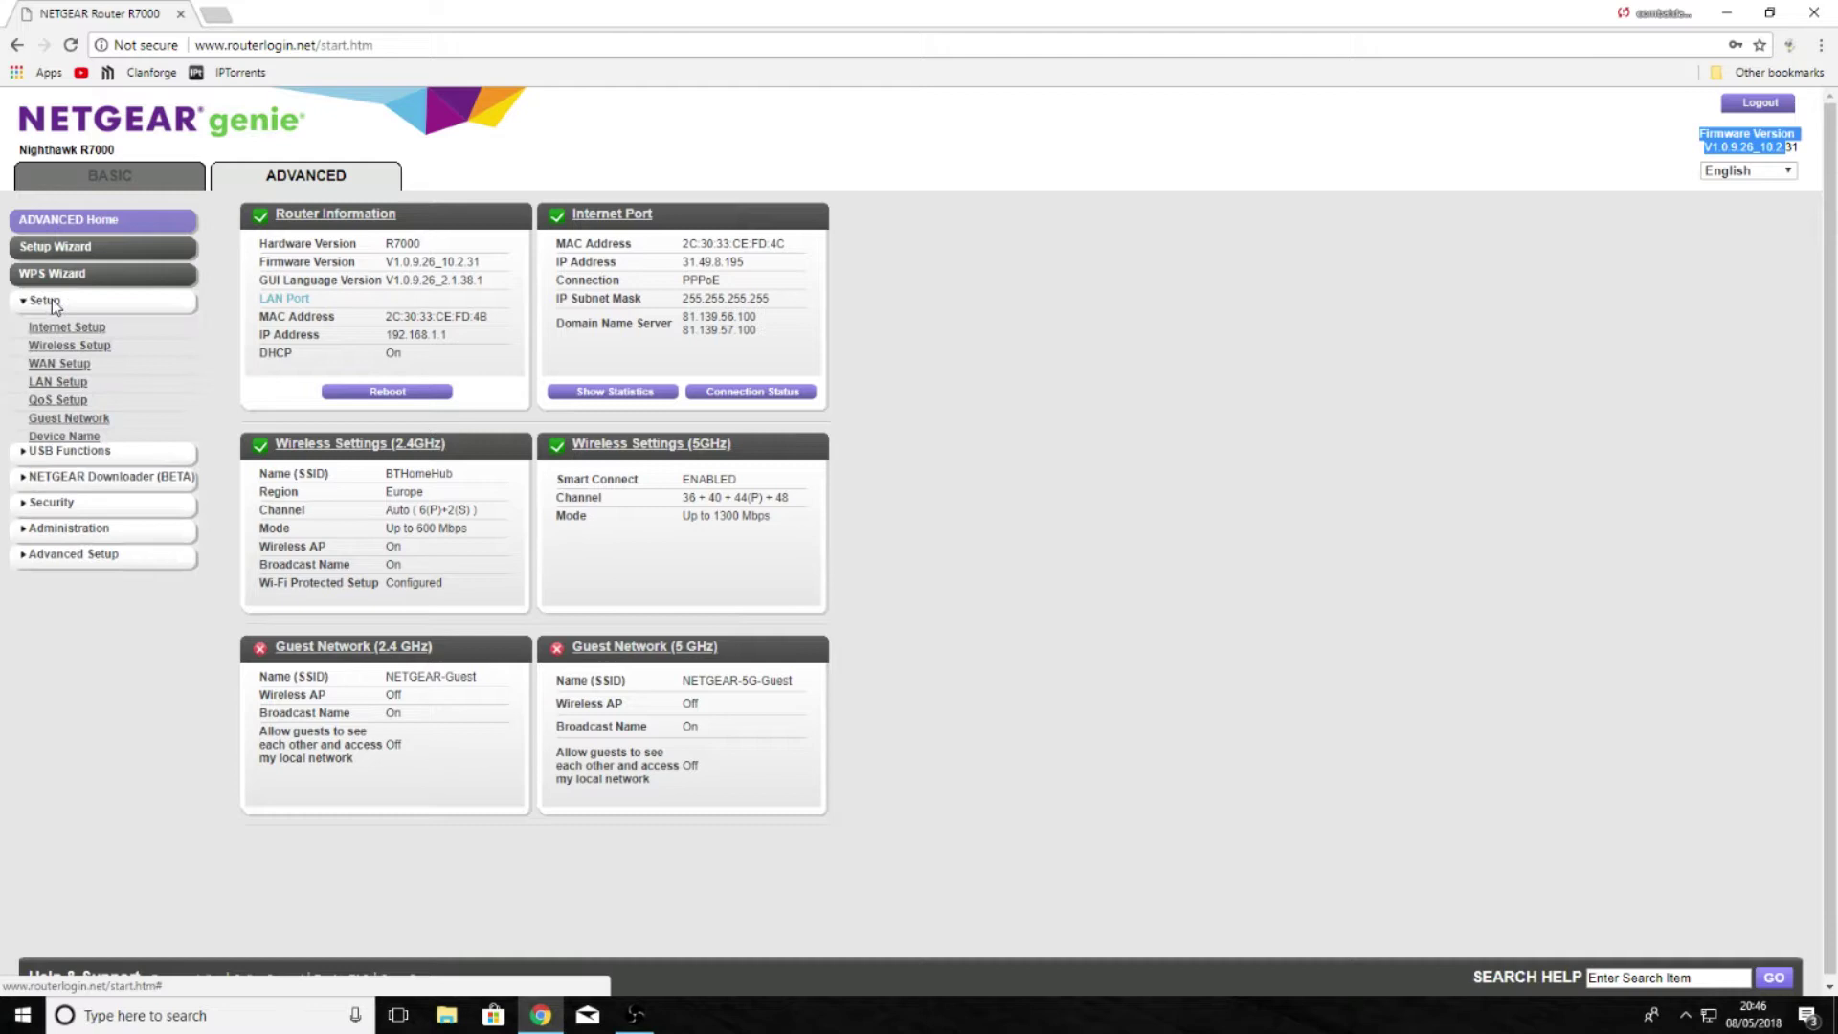
left_click(55, 364)
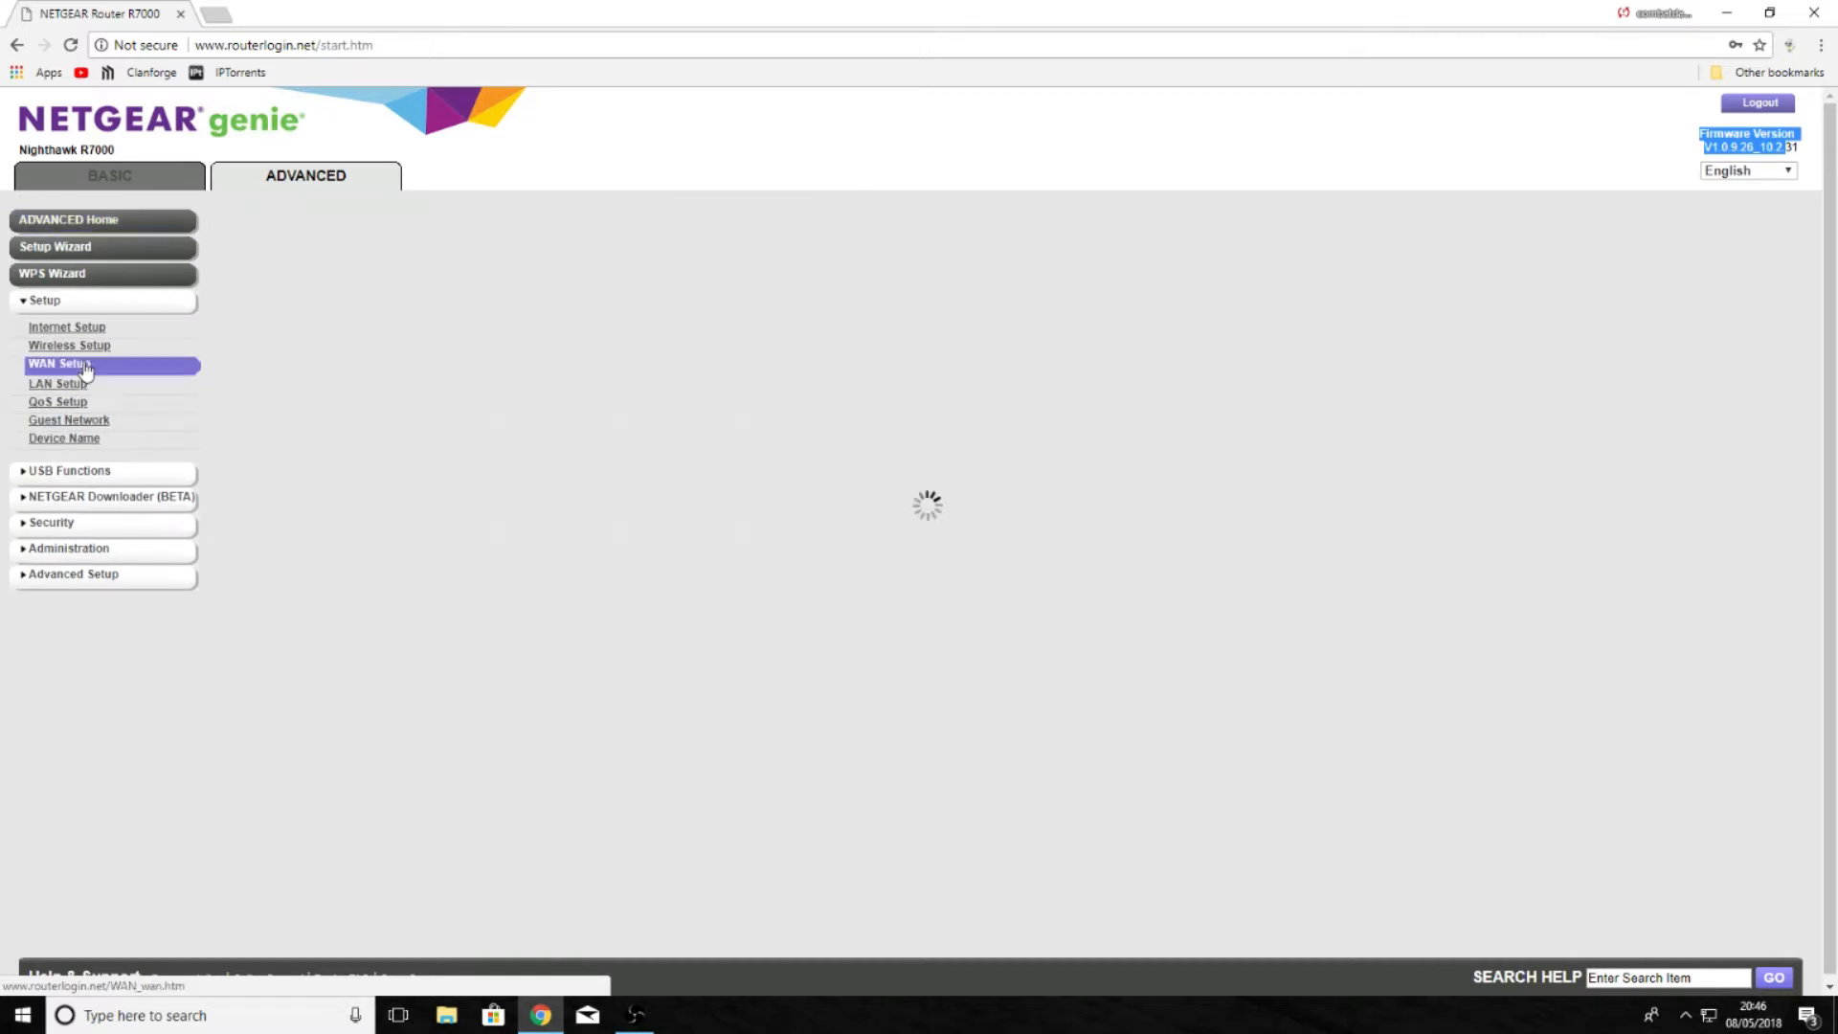
Leave Disable IGMP Proxying unticked and tick Support British Telecom (BT) IGMP Proxying.
left_click(59, 364)
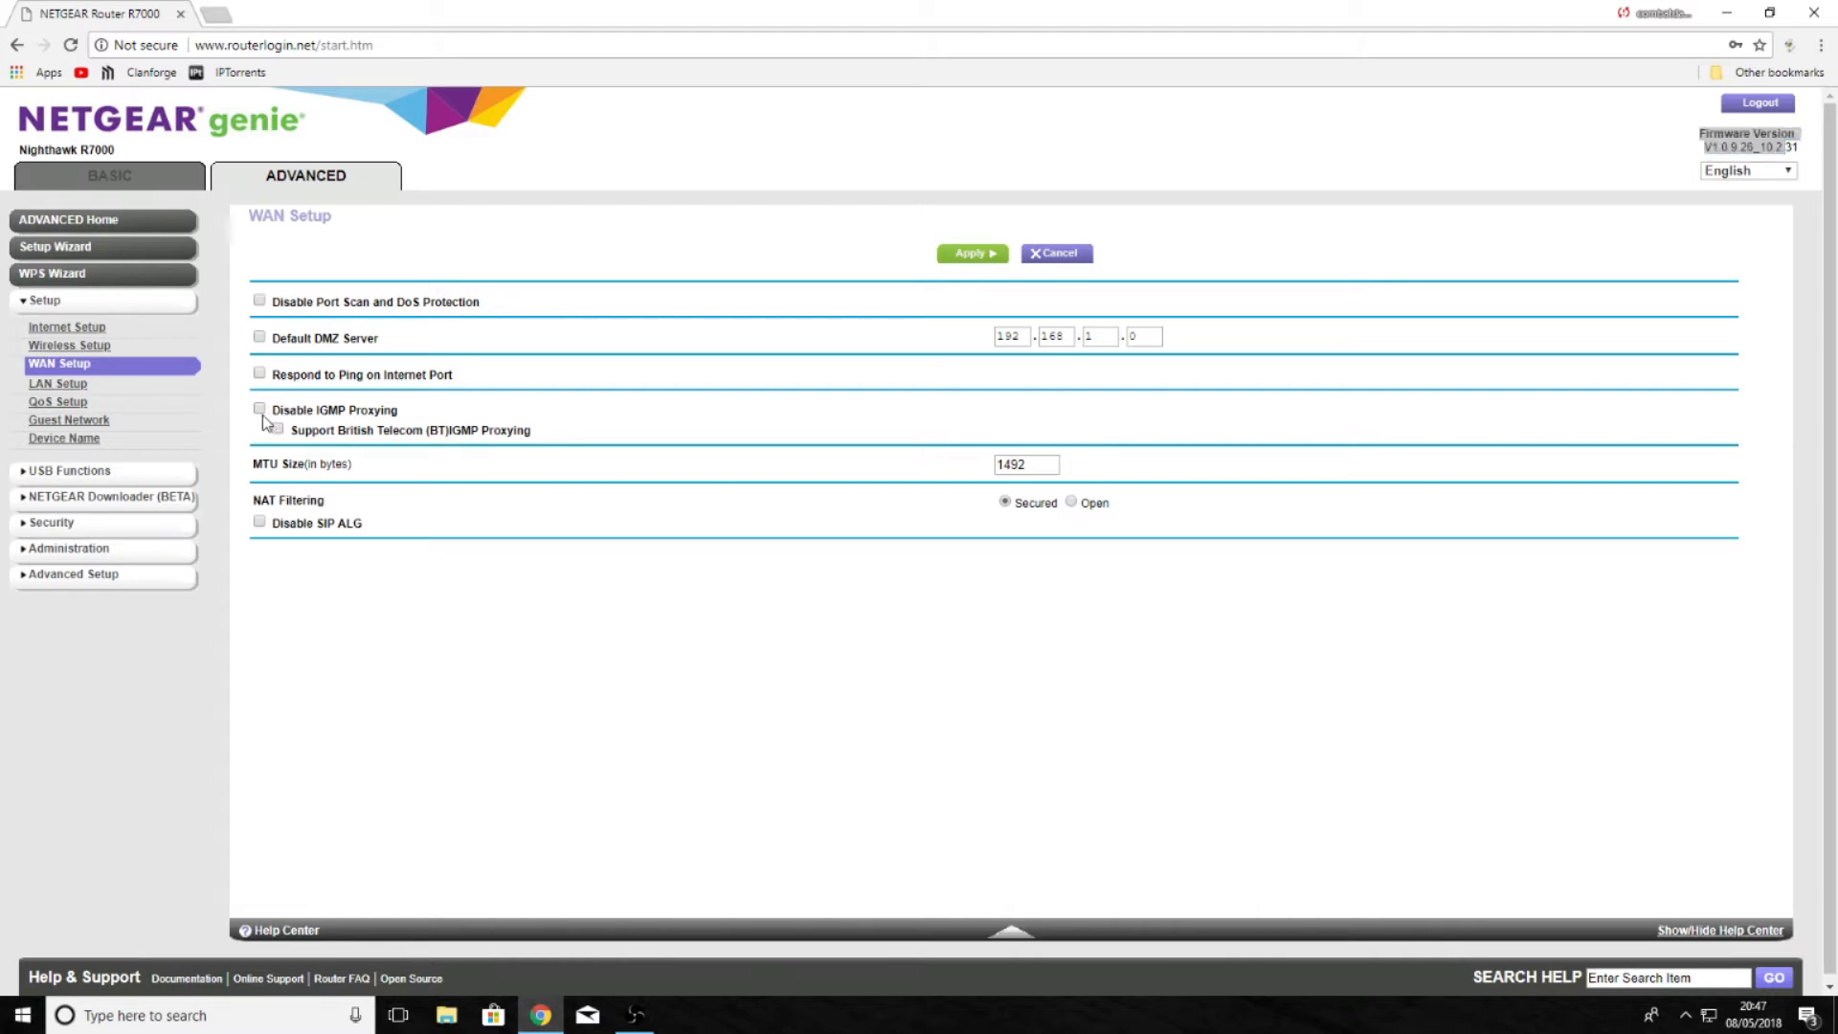
left_click(261, 407)
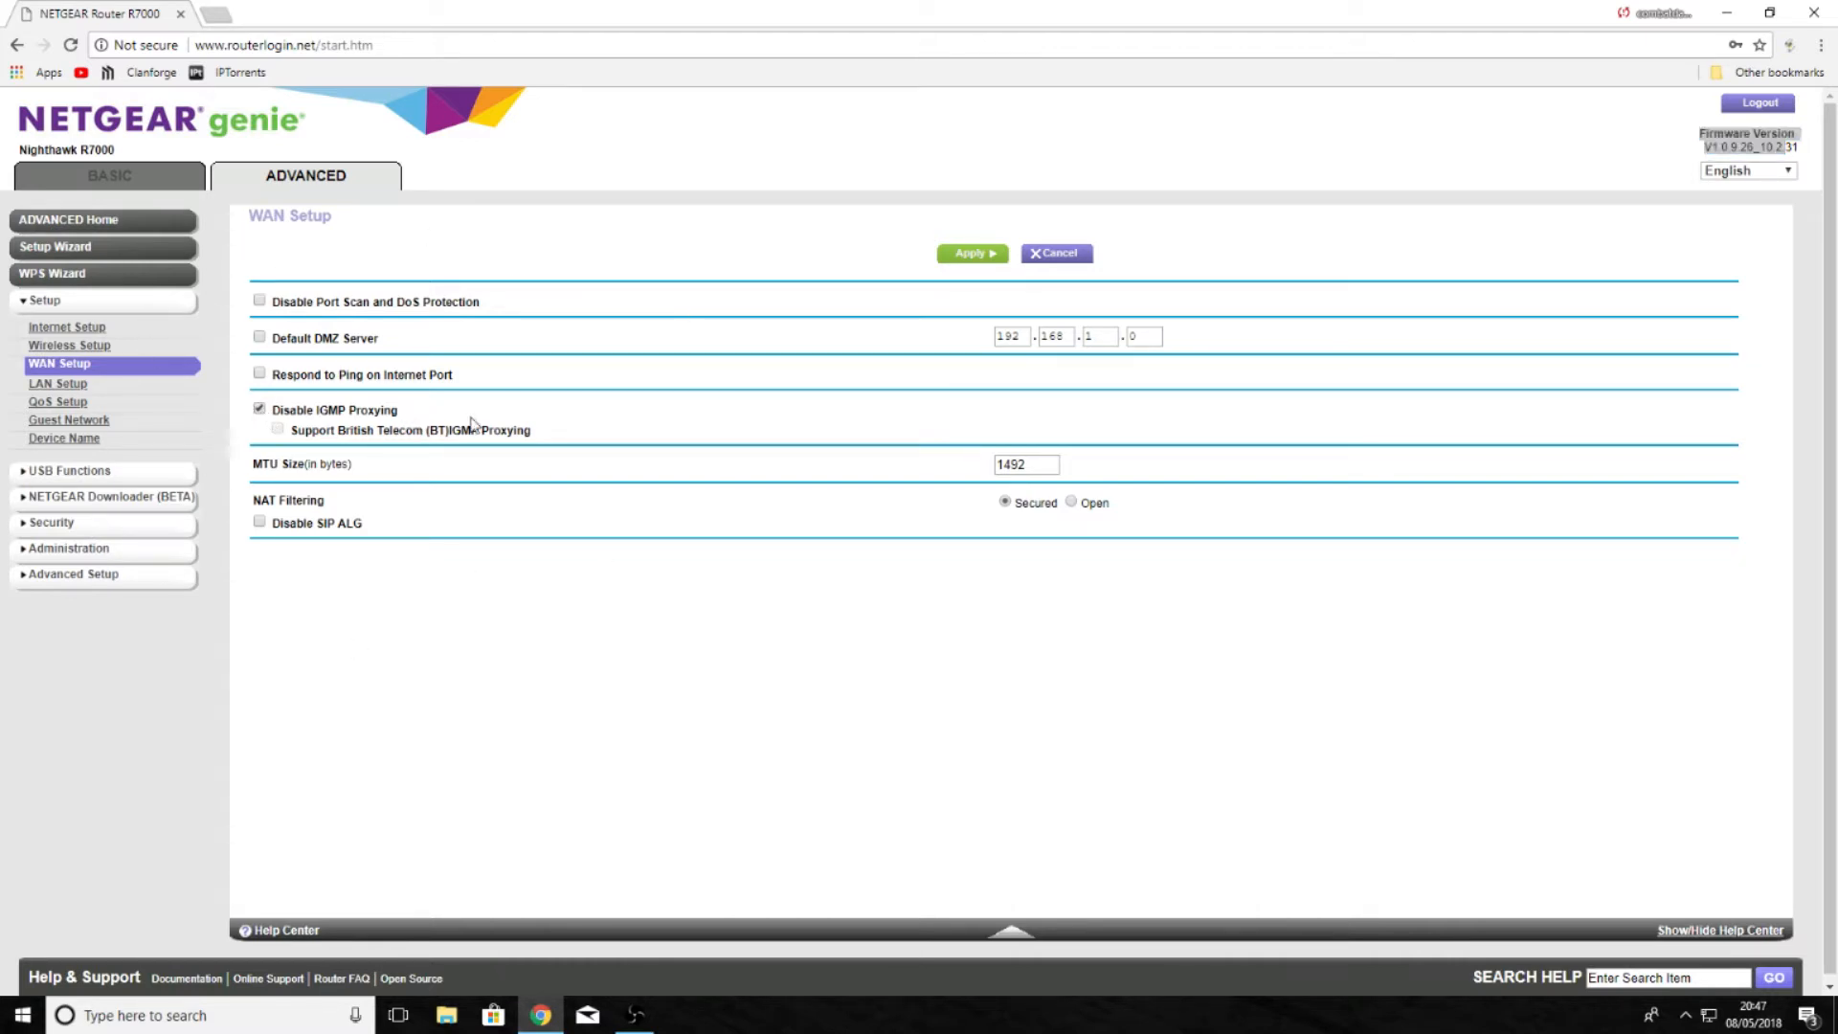
left_click(261, 408)
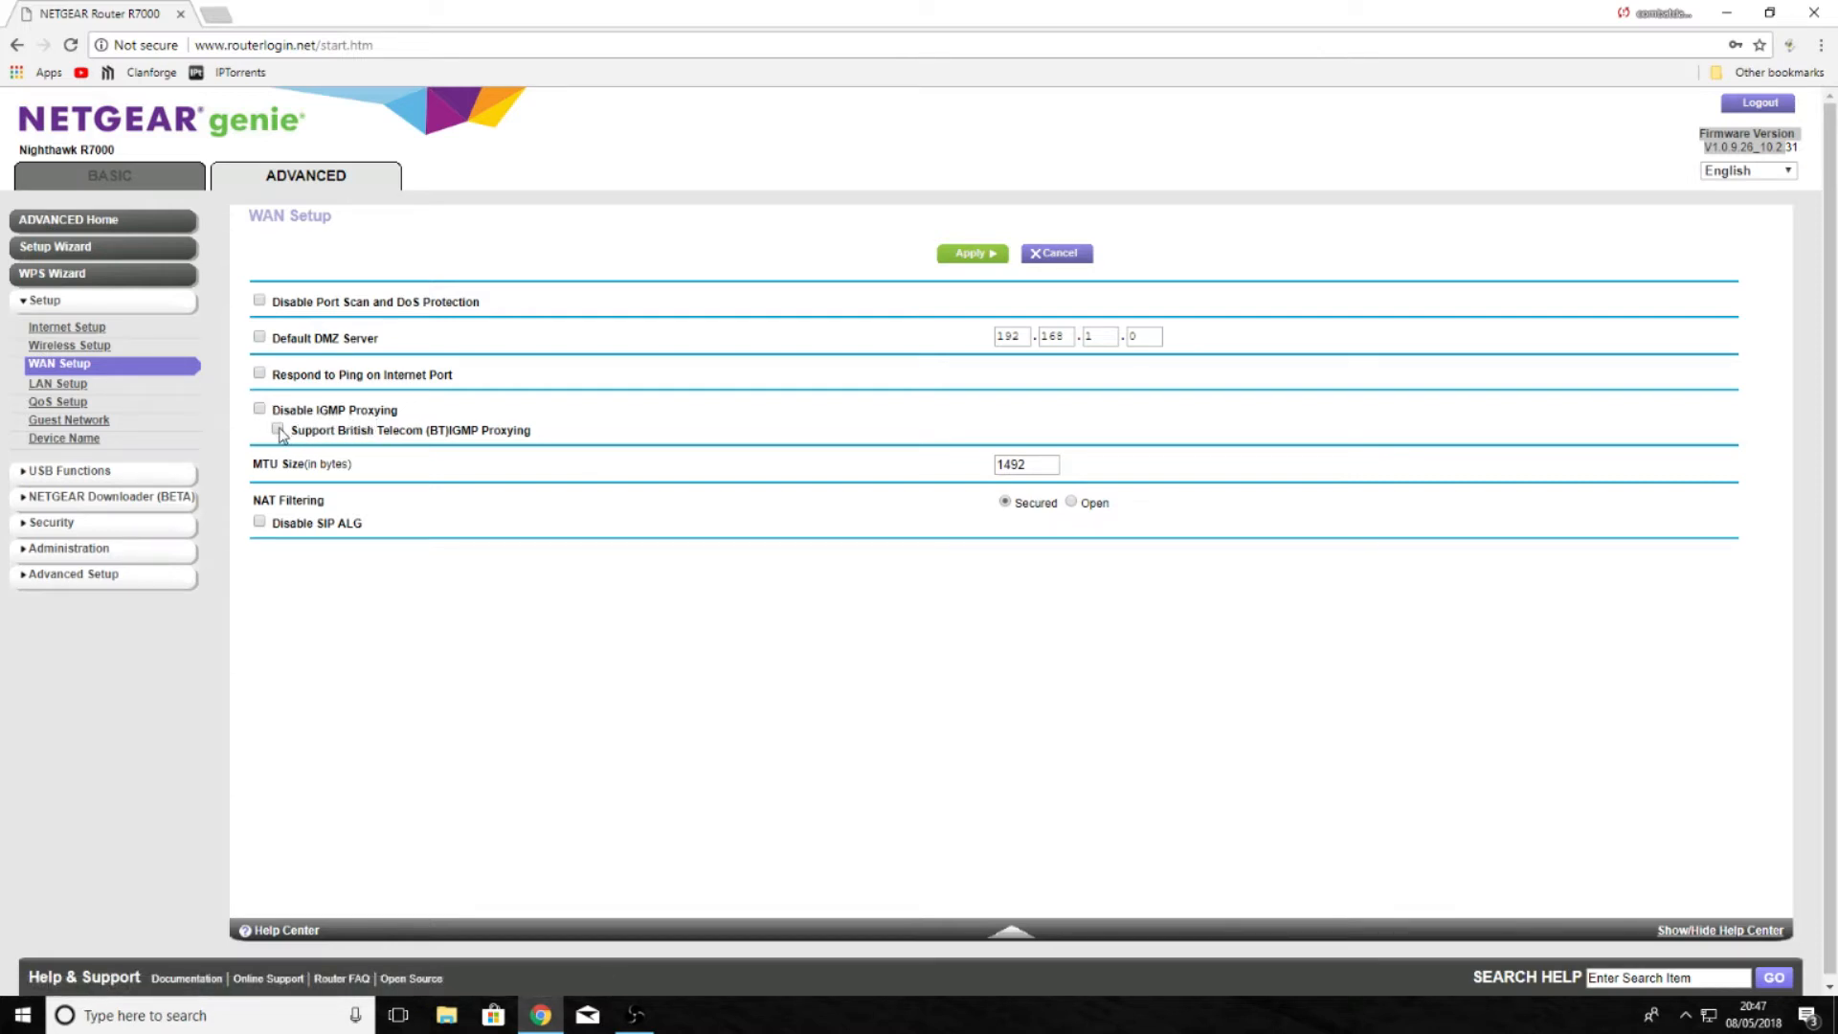
left_click(276, 429)
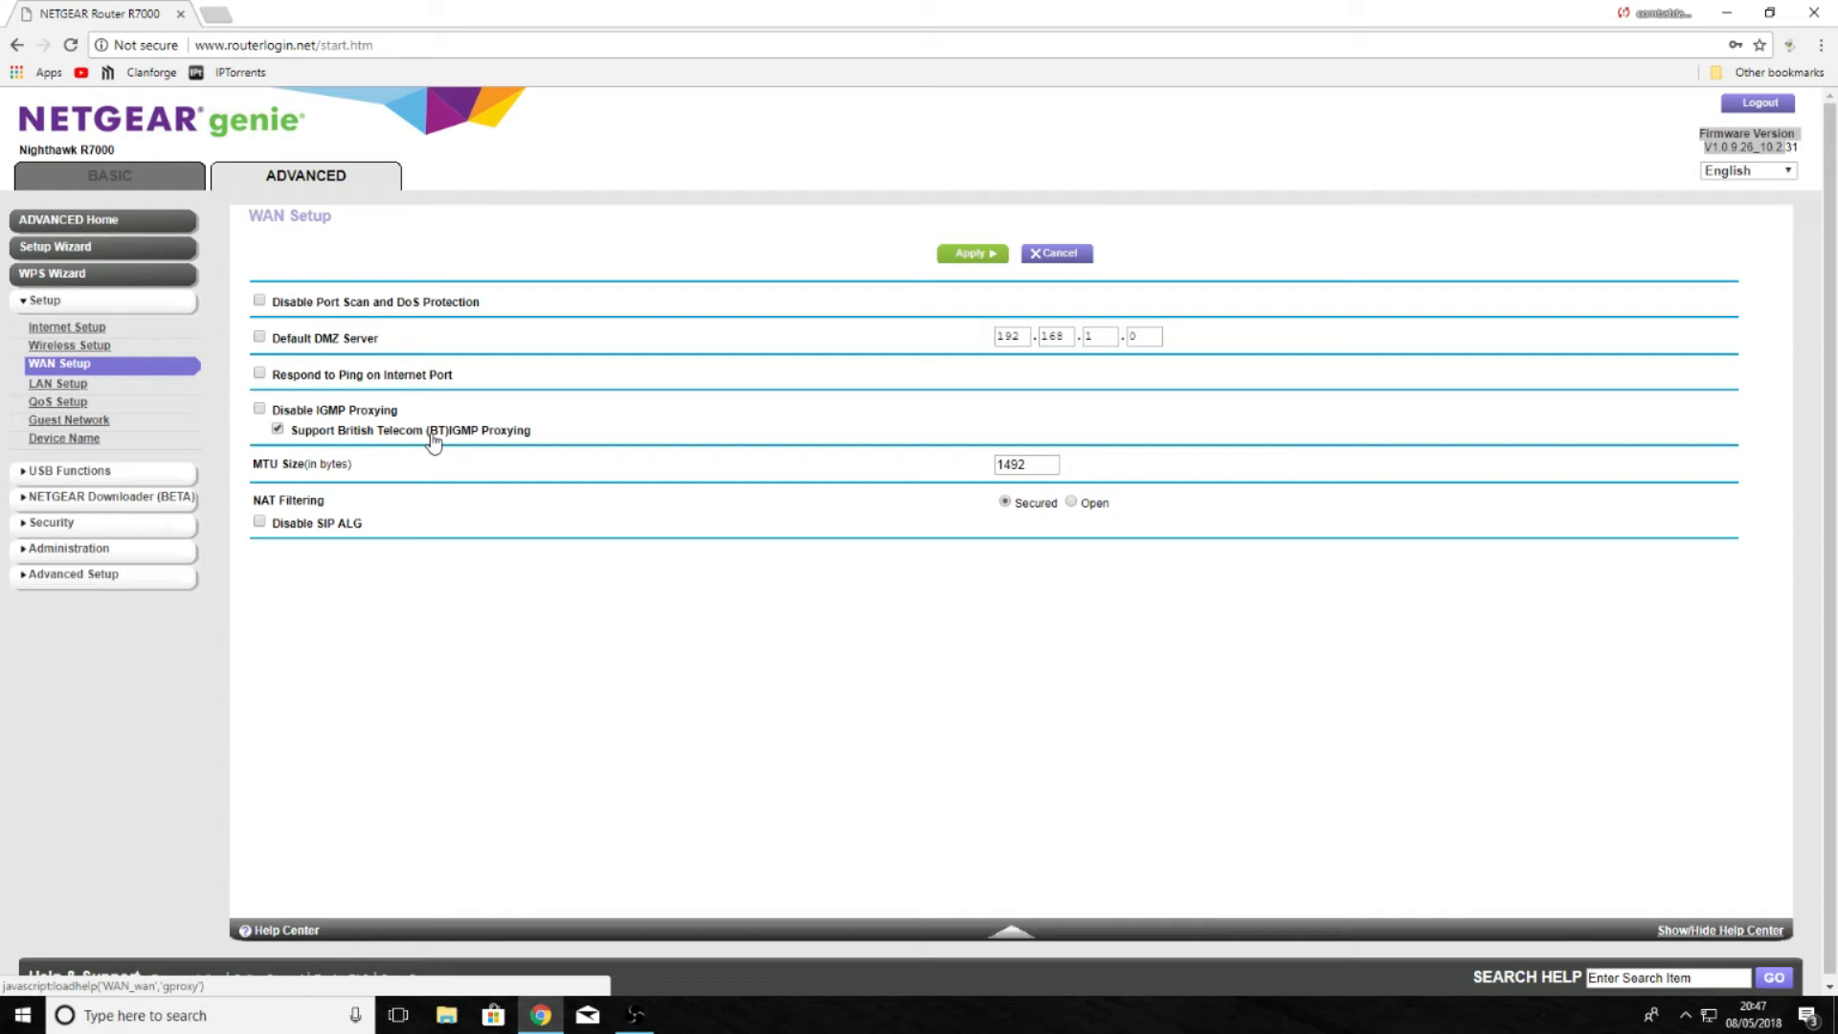
mouse_move(521, 444)
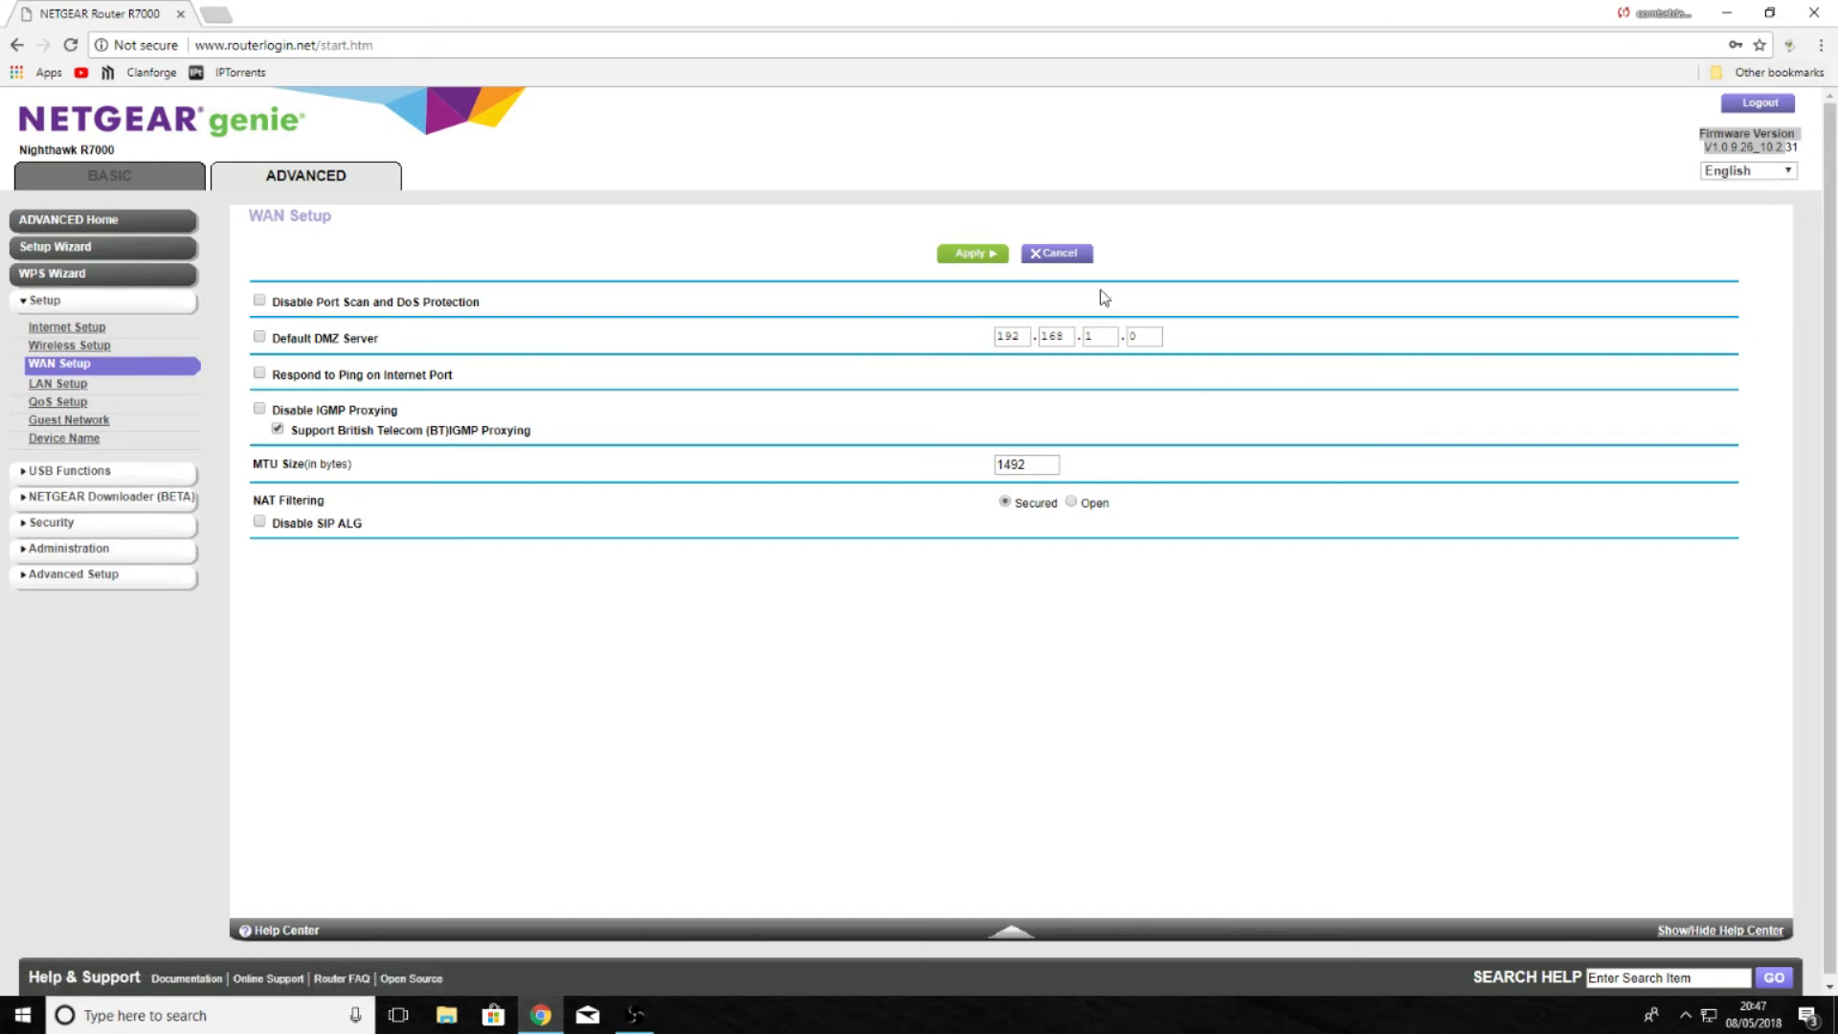
mouse_move(1072, 260)
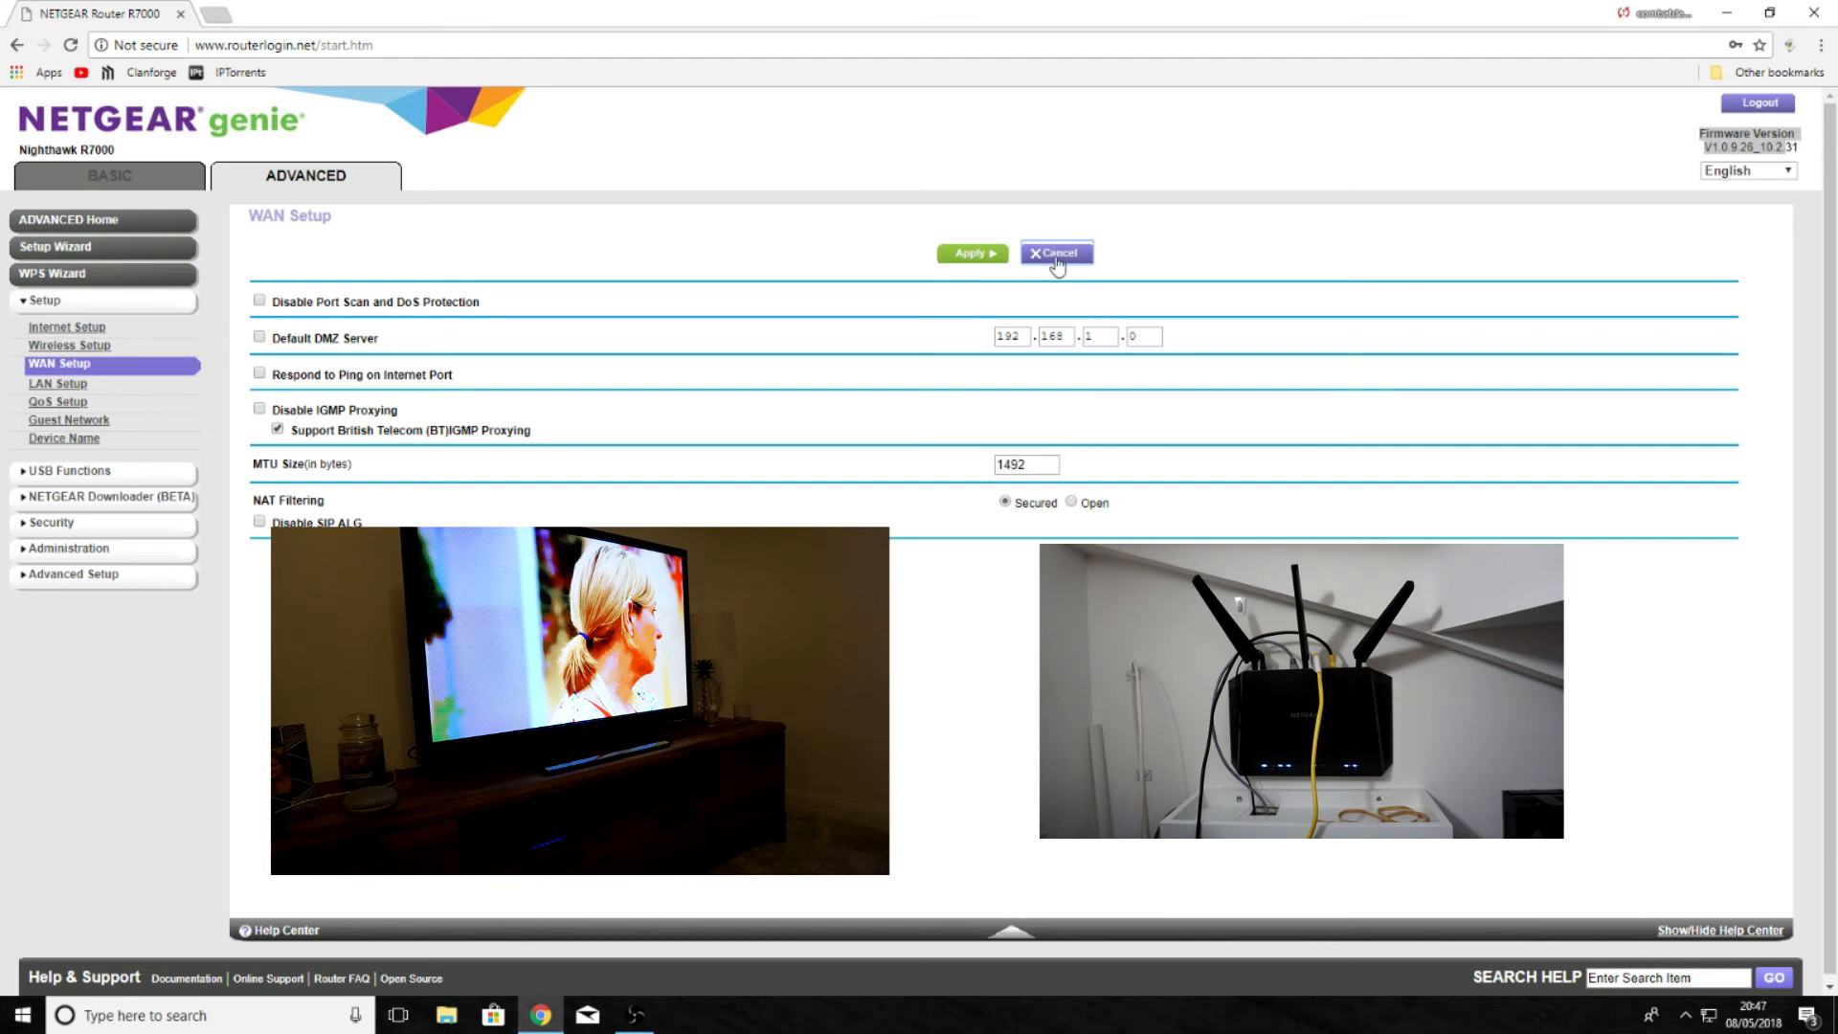
mouse_move(1025, 314)
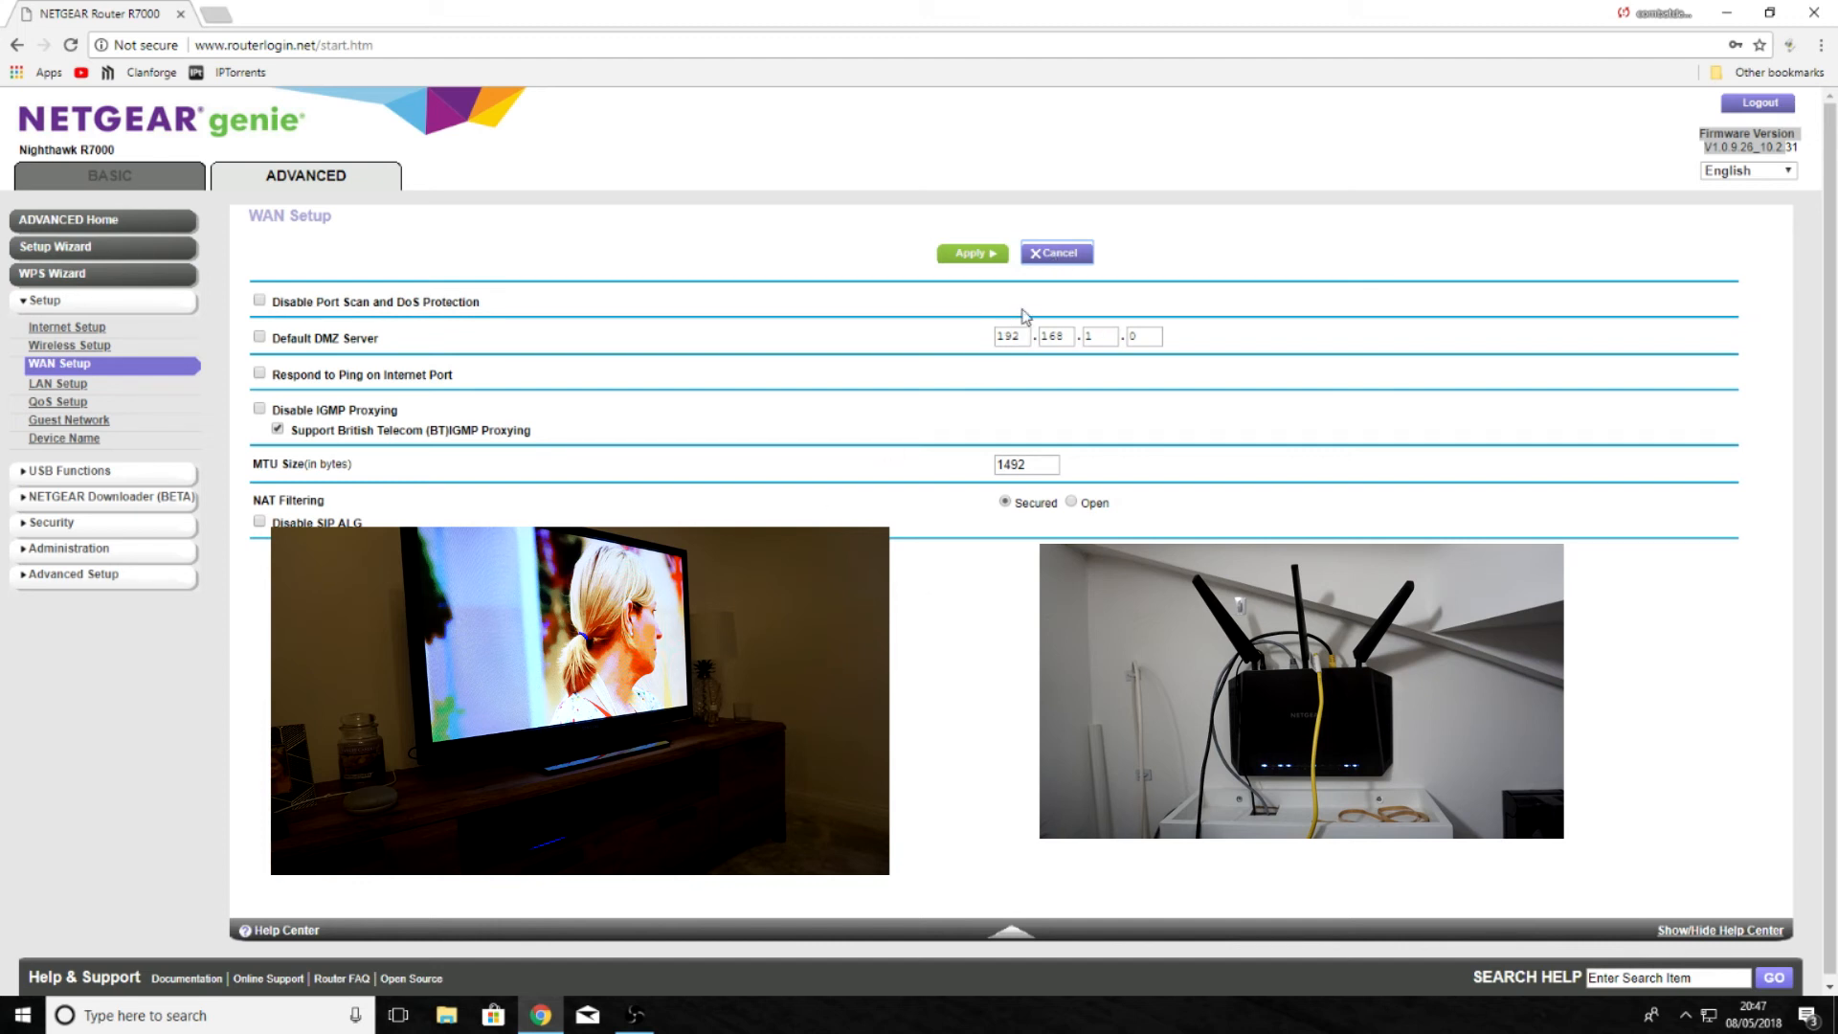